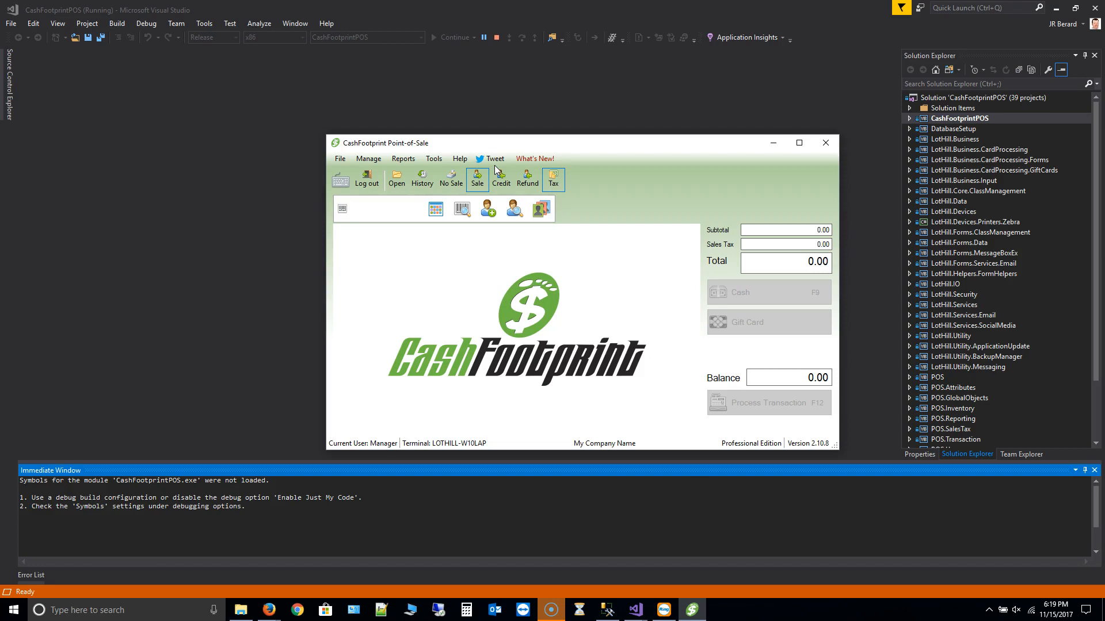
mouse_move(450, 178)
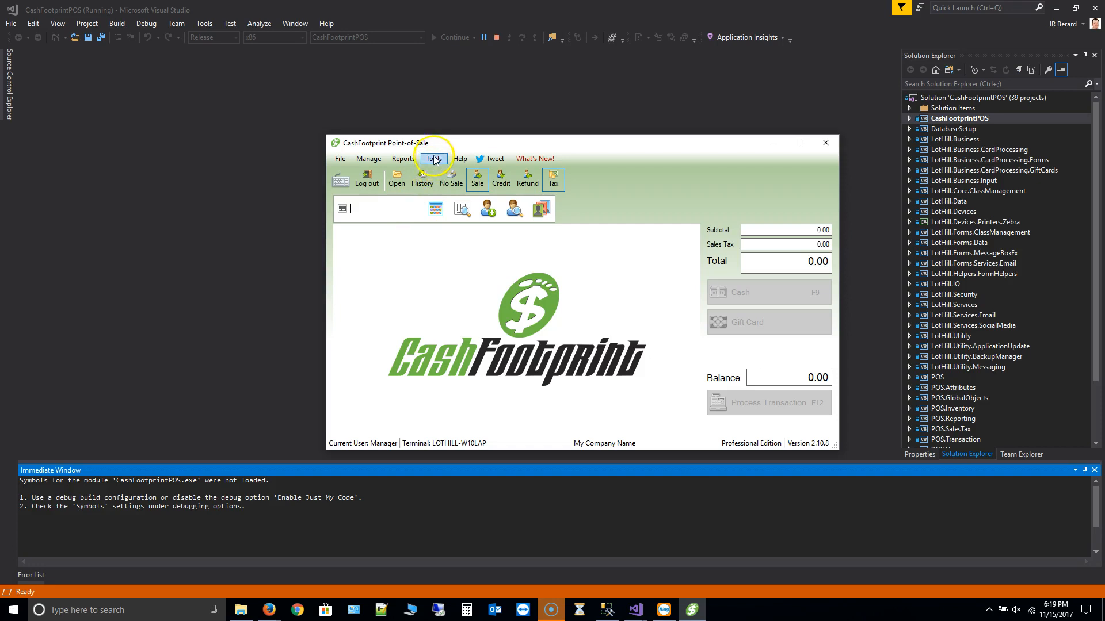
mouse_move(456, 175)
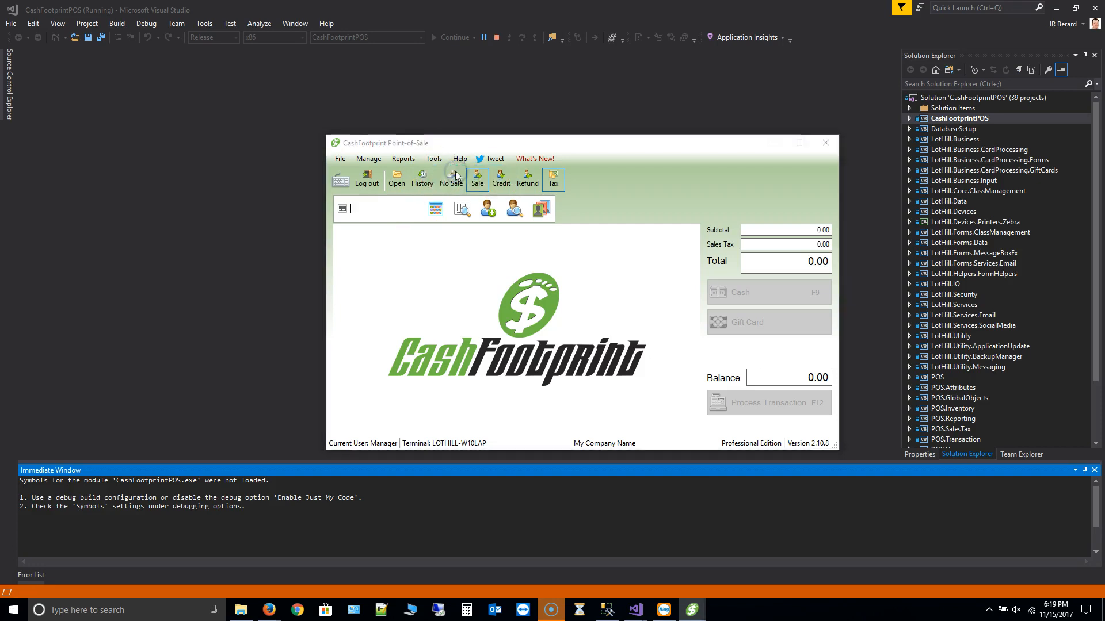
In Options > Add-ons, try default status Open then reset it to Complete
left_click(434, 159)
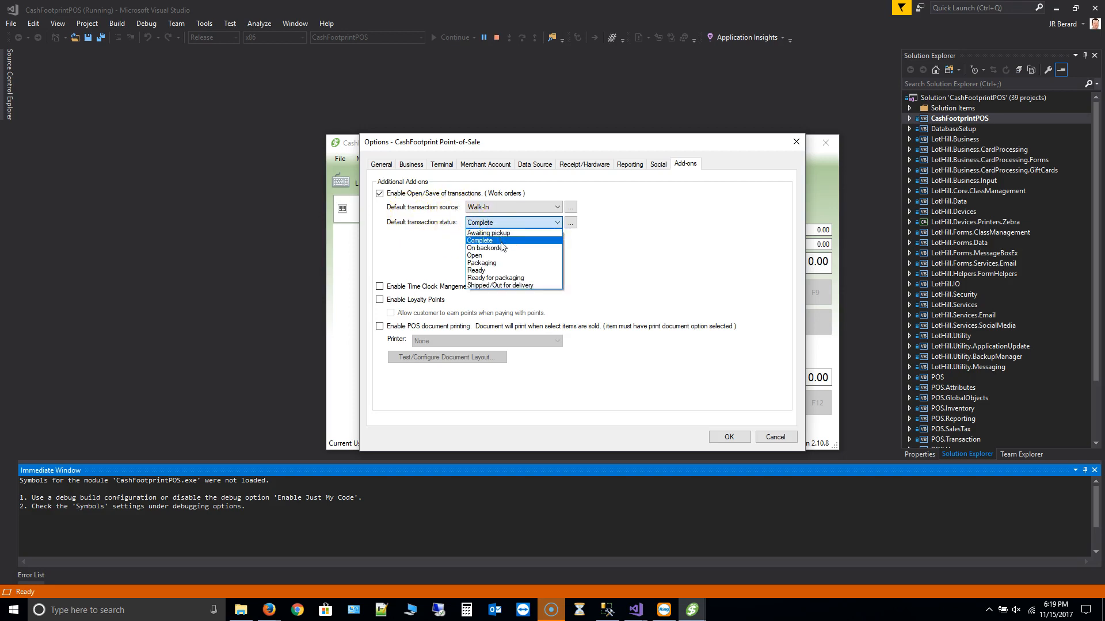
mouse_move(532, 275)
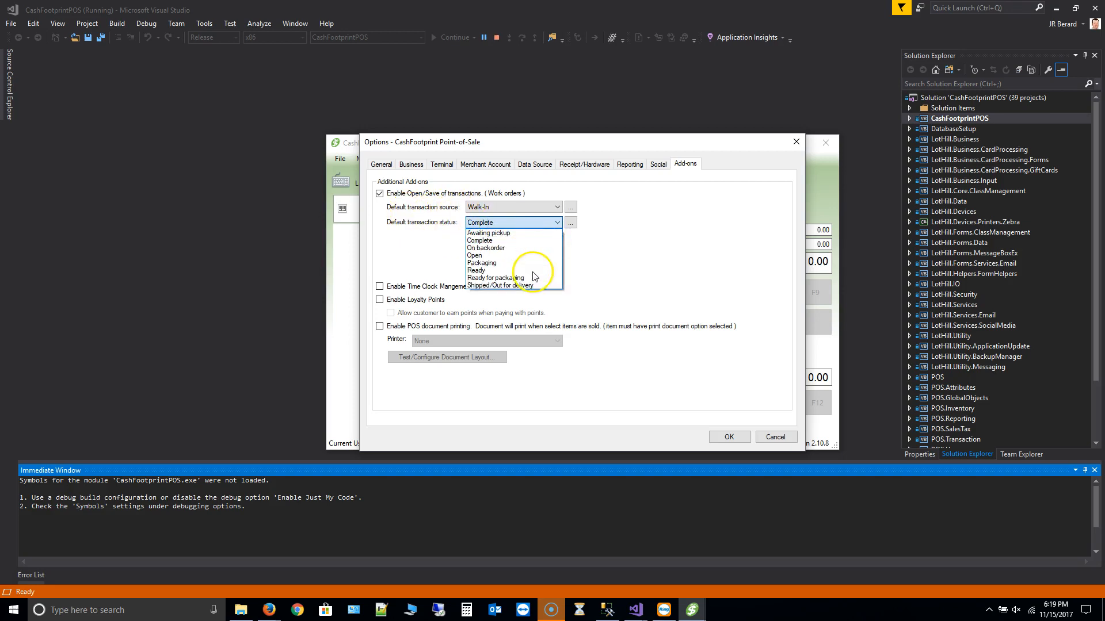
mouse_move(542, 249)
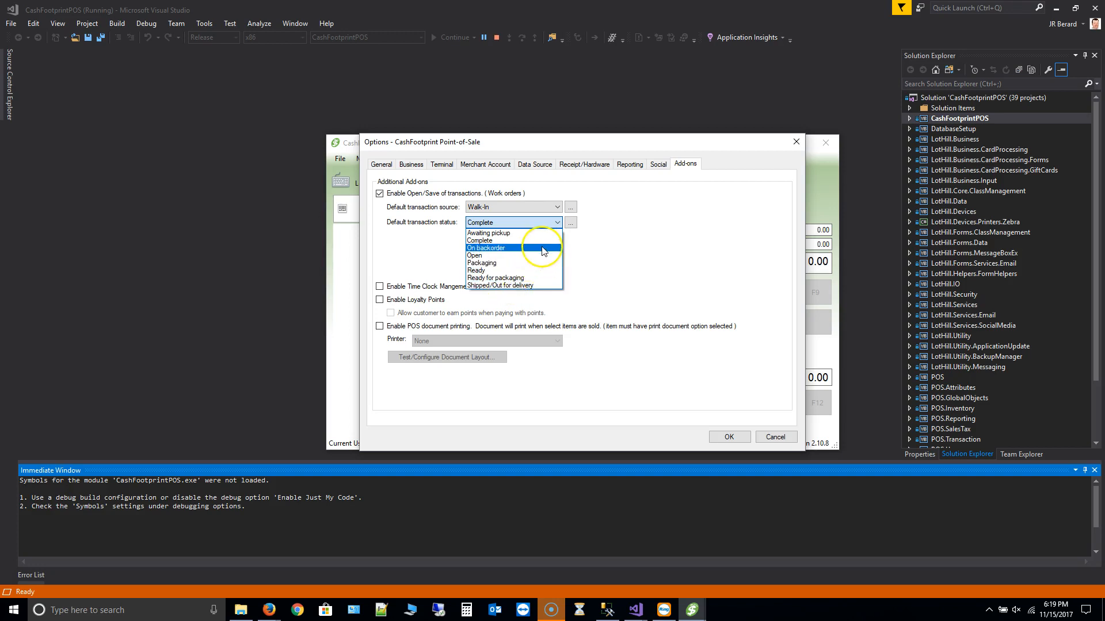
mouse_move(542, 248)
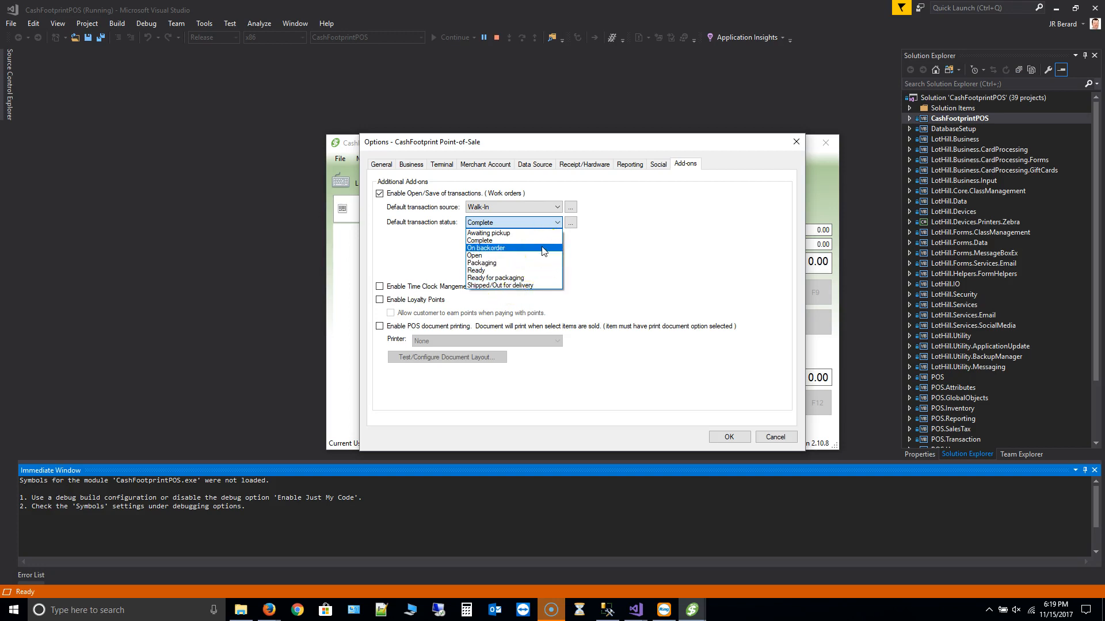
mouse_move(541, 248)
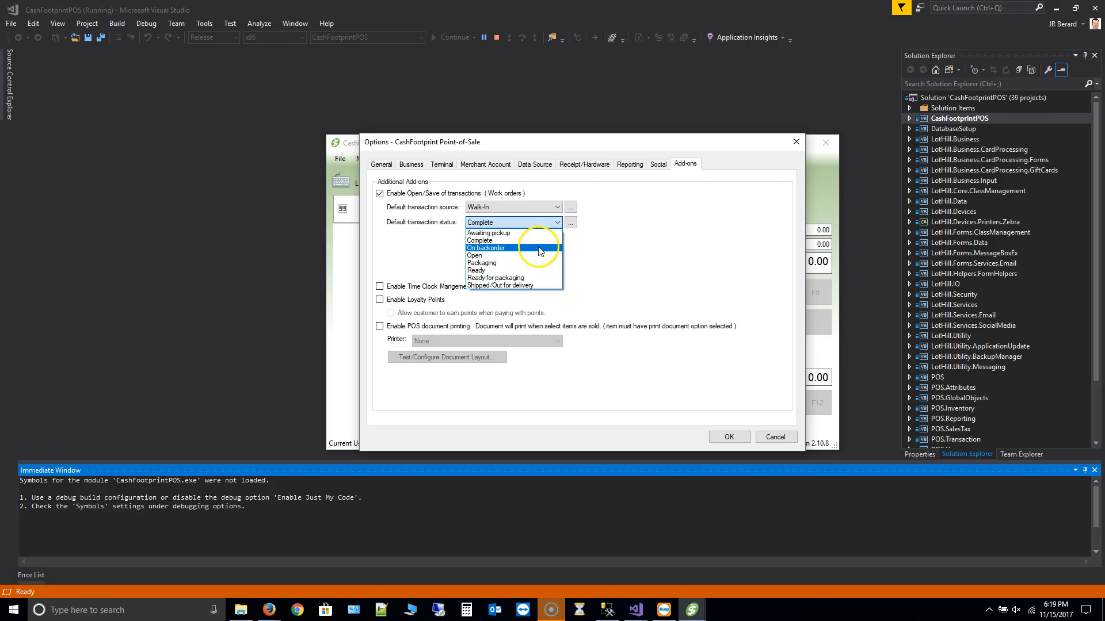
mouse_move(474, 255)
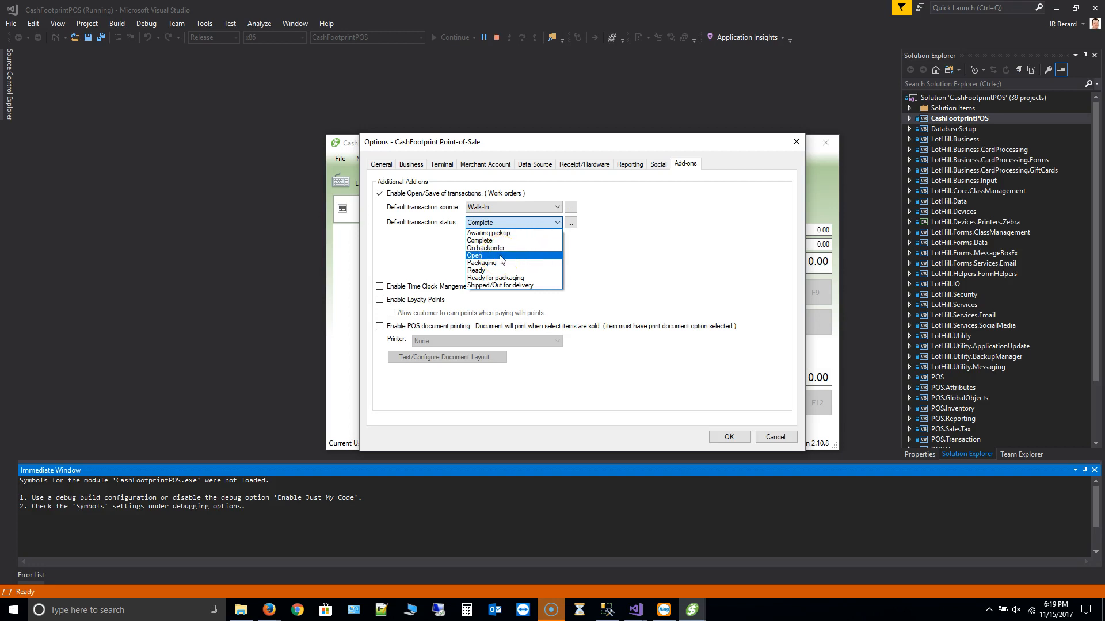
left_click(474, 255)
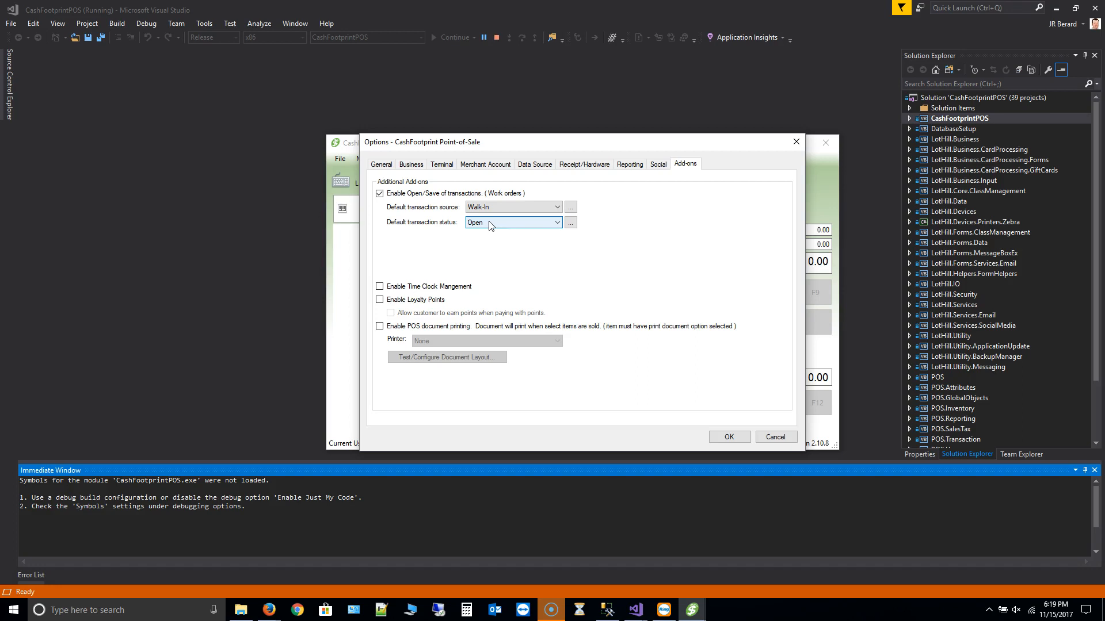
left_click(555, 222)
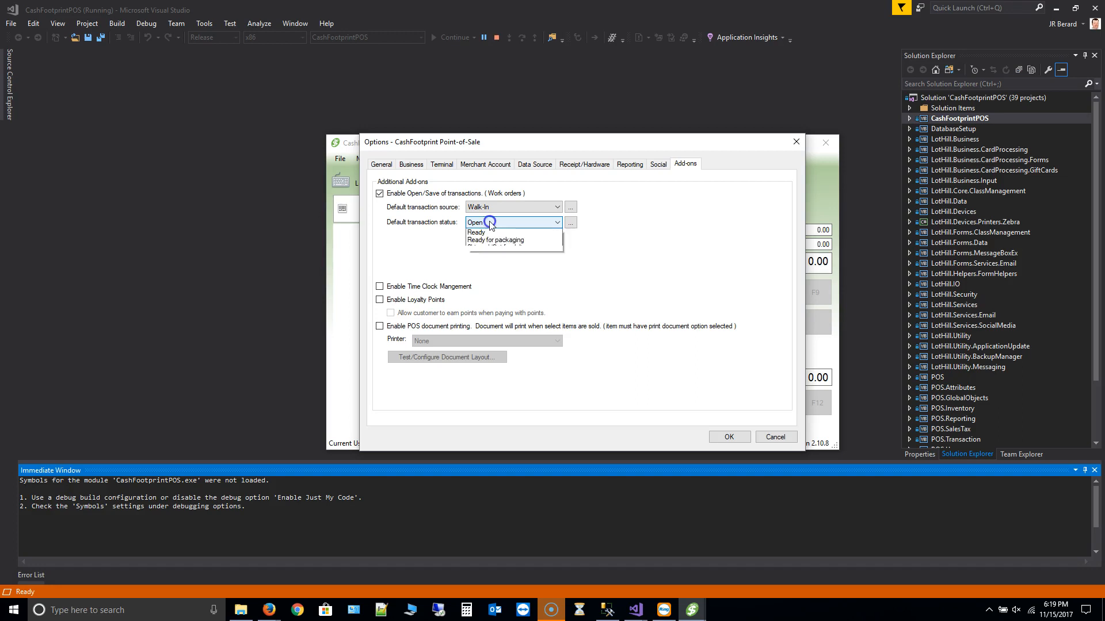
left_click(556, 222)
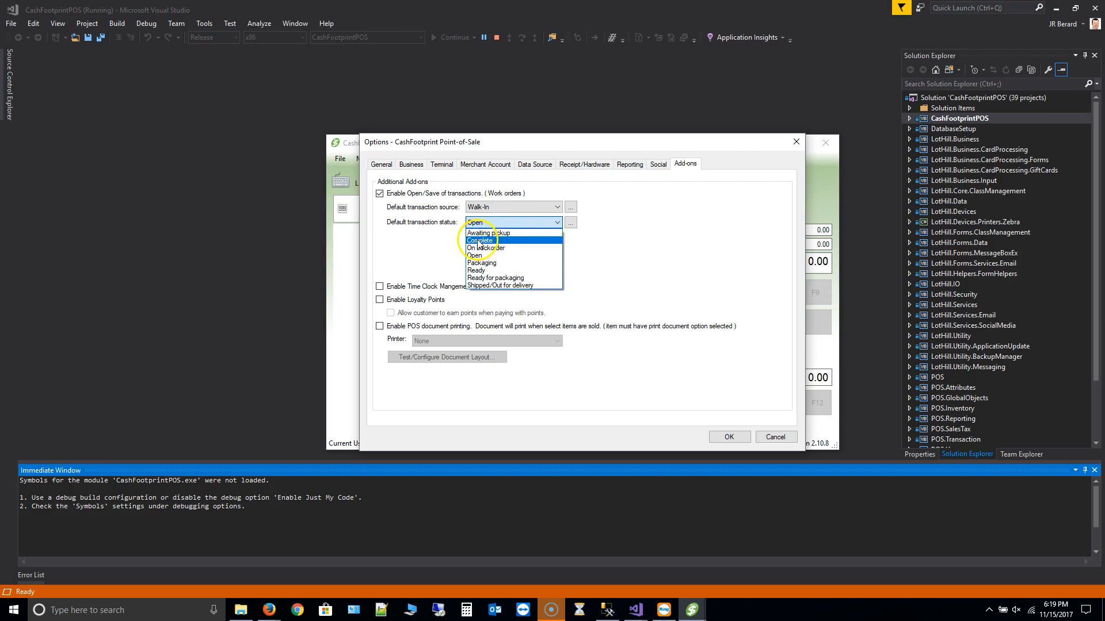
left_click(480, 241)
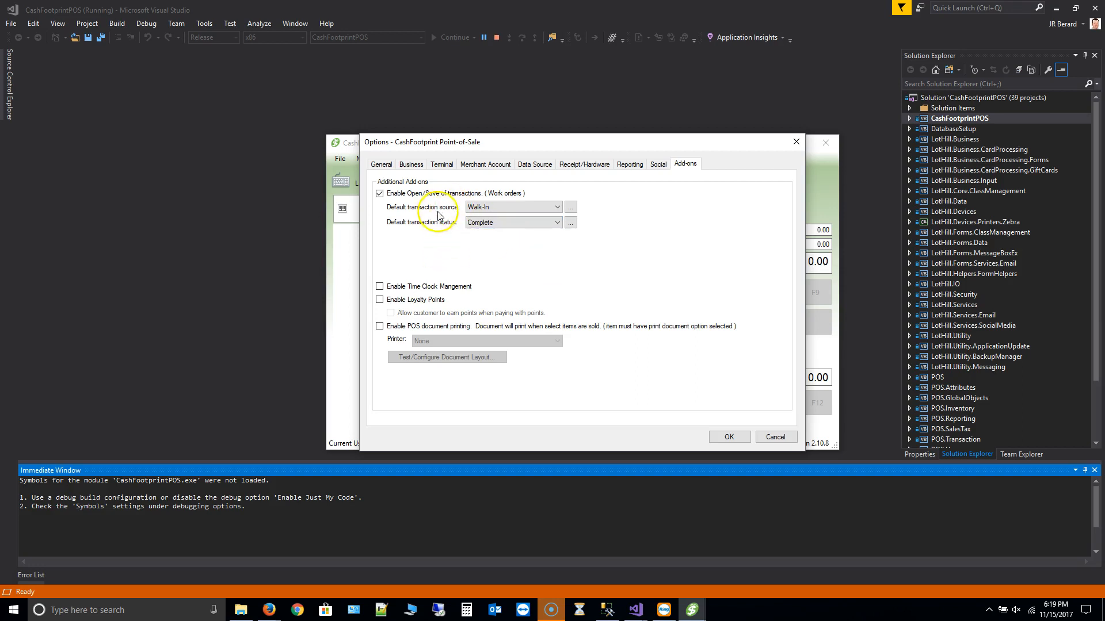
Keep default source Walk-In and bring up the Transaction Sources editor
left_click(555, 206)
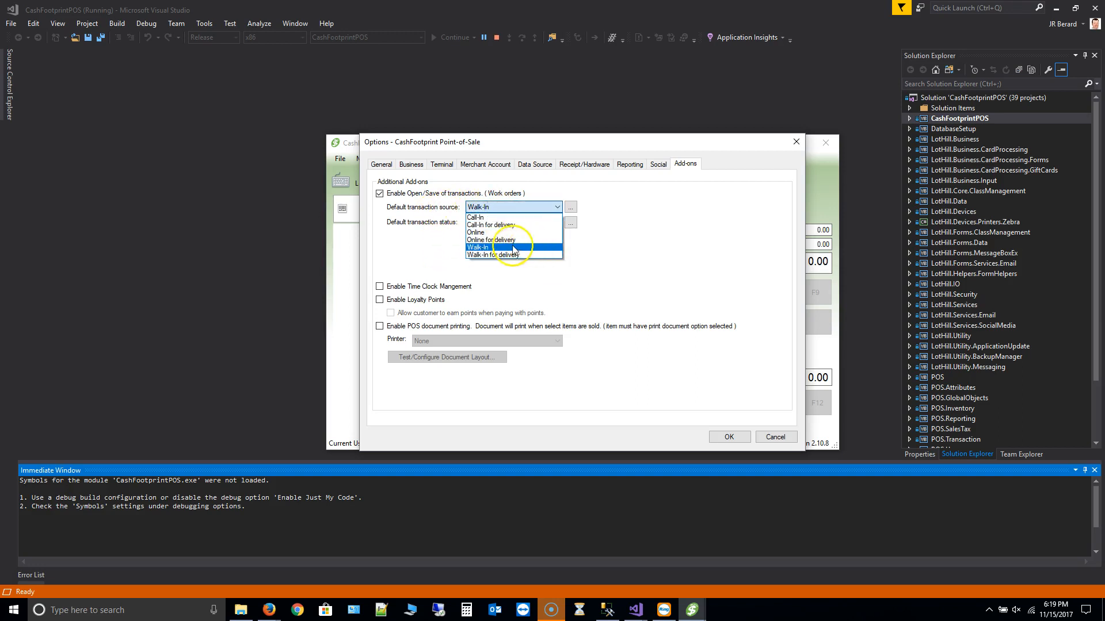
mouse_move(529, 216)
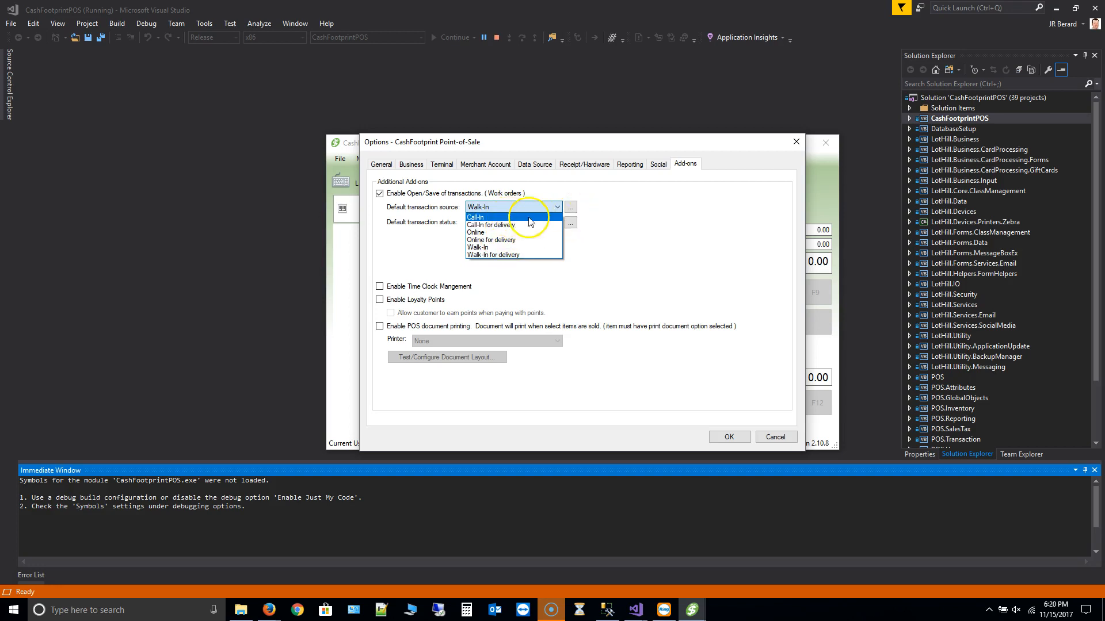
left_click(570, 207)
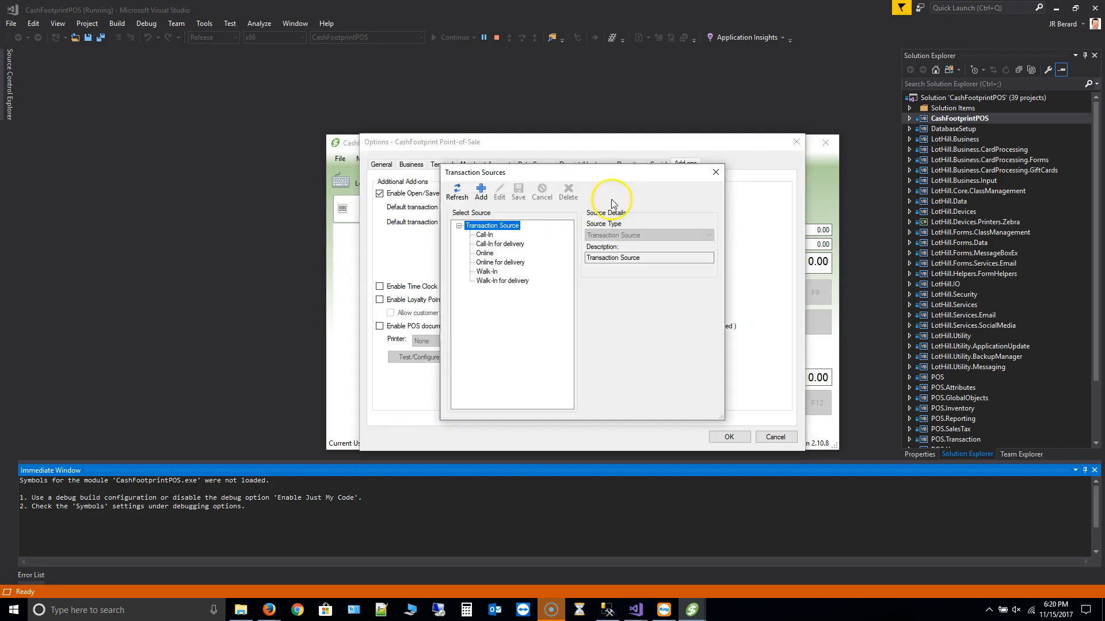
Add a new transaction source described as Patio - Table 1
left_click(480, 193)
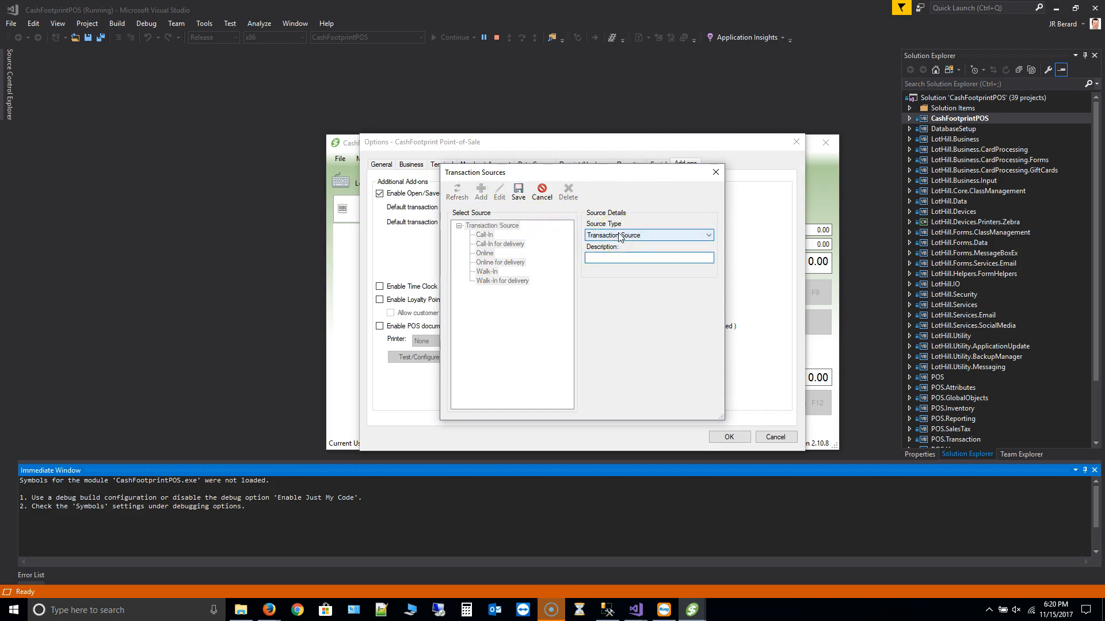
type("Table")
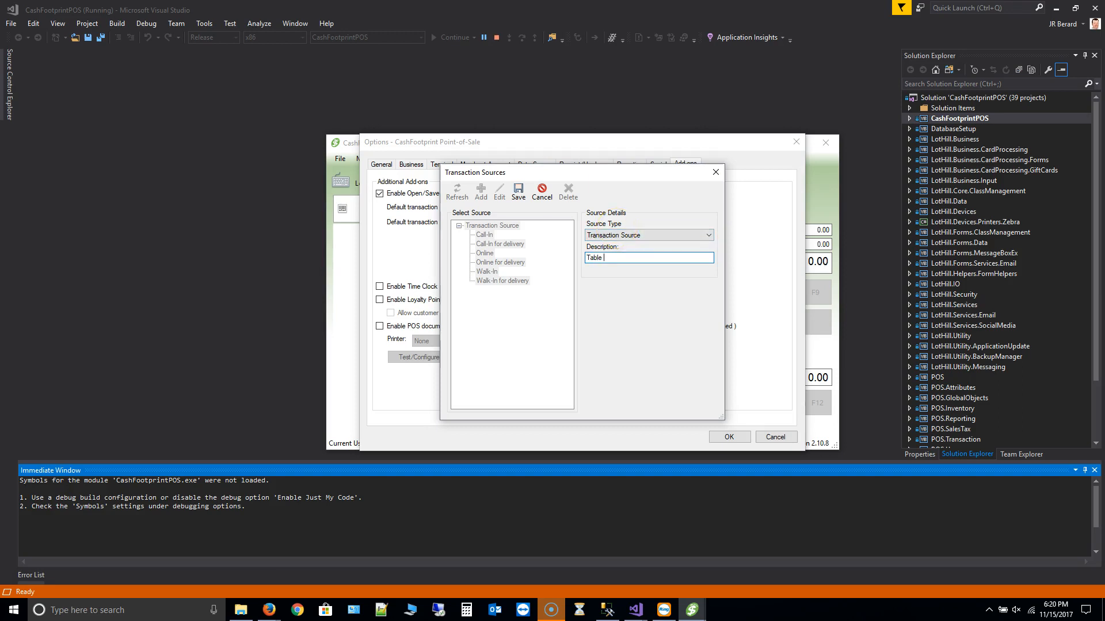
type("1")
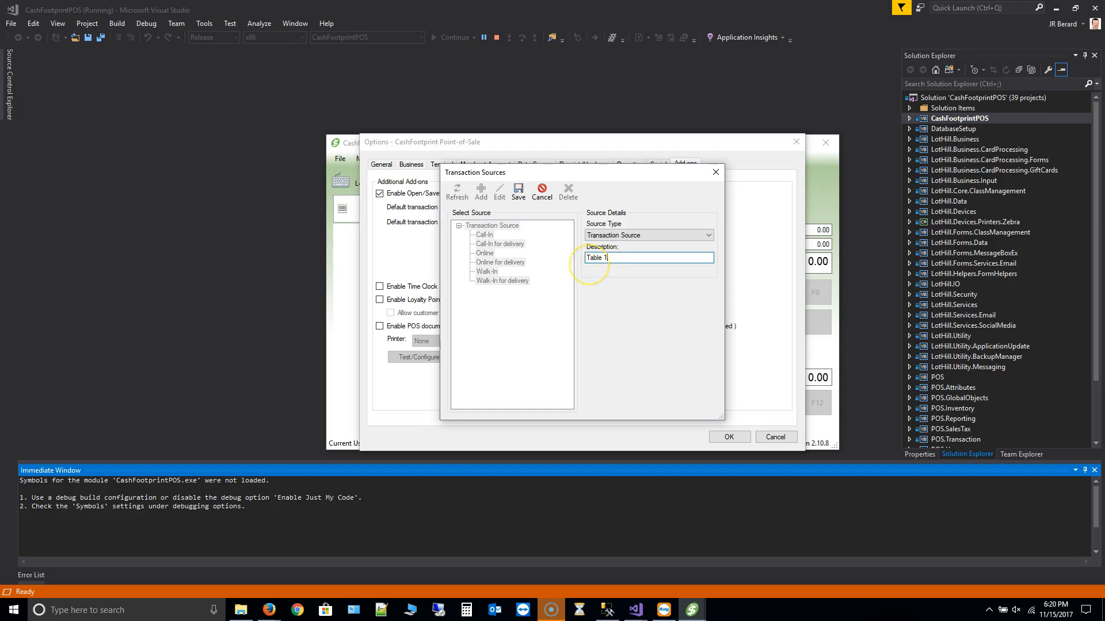
type("P")
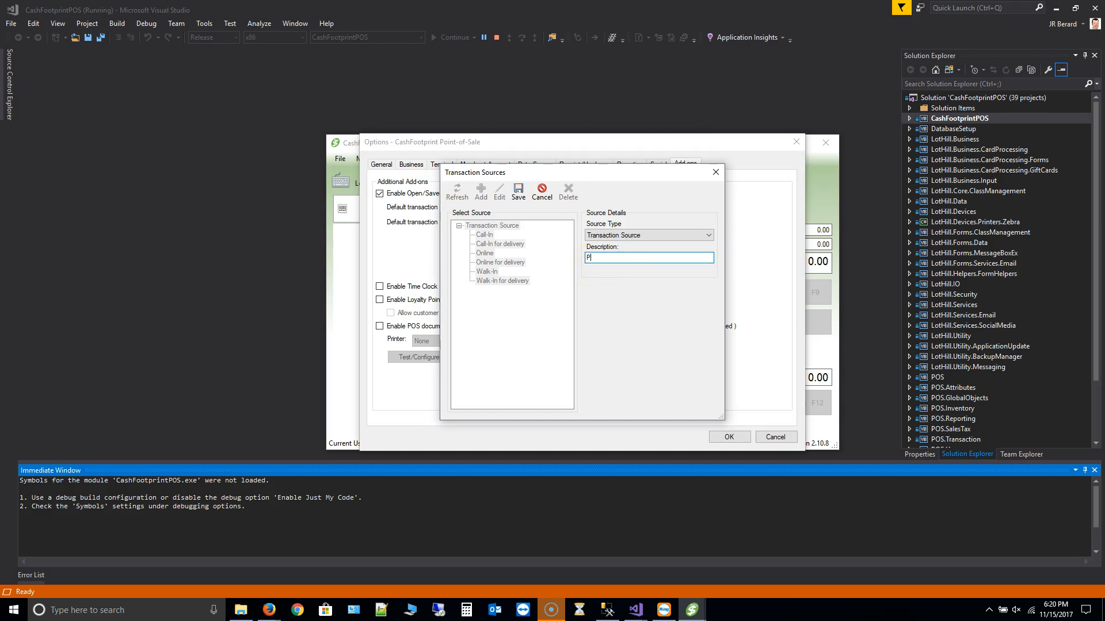
type("atio - Ta")
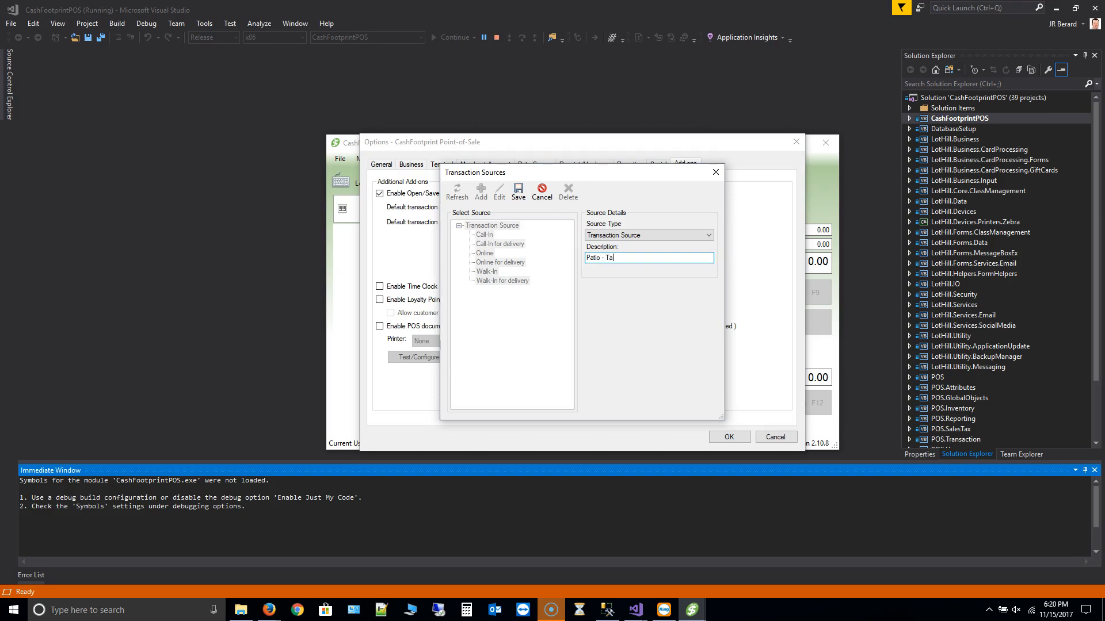
type("ble 1")
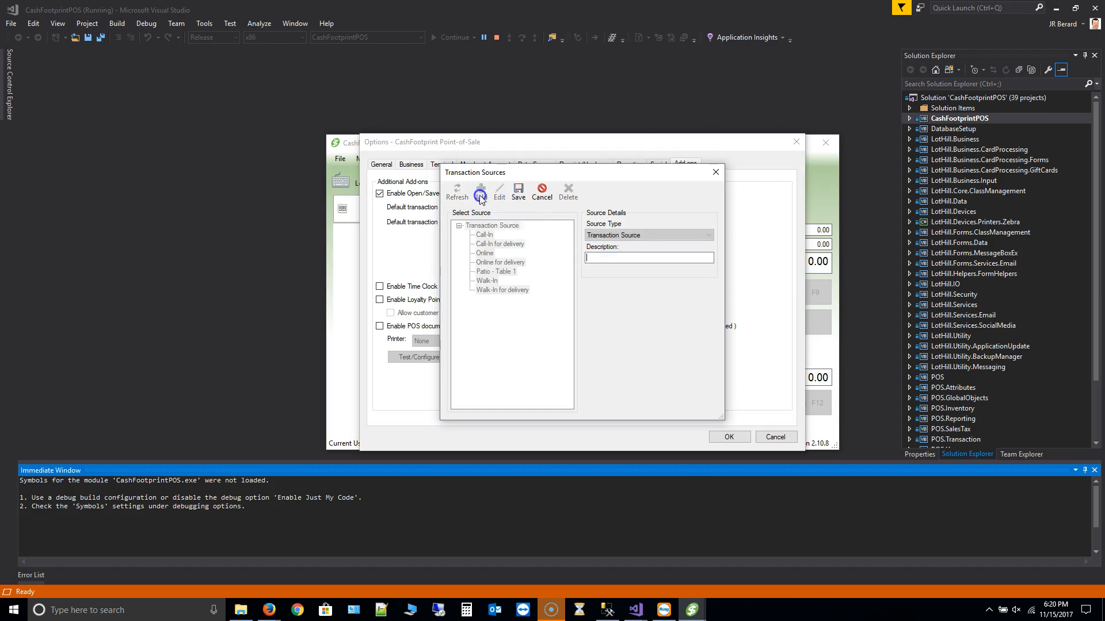
Enter the description Bar - Seat 1 for the next source
type("Bar -")
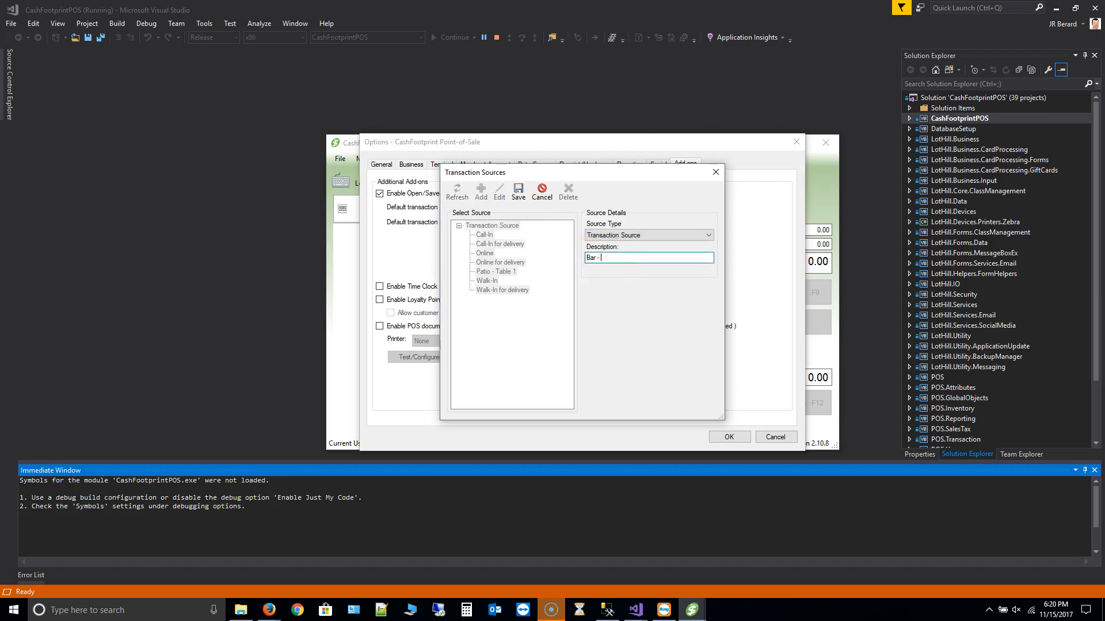
type("Seat 1")
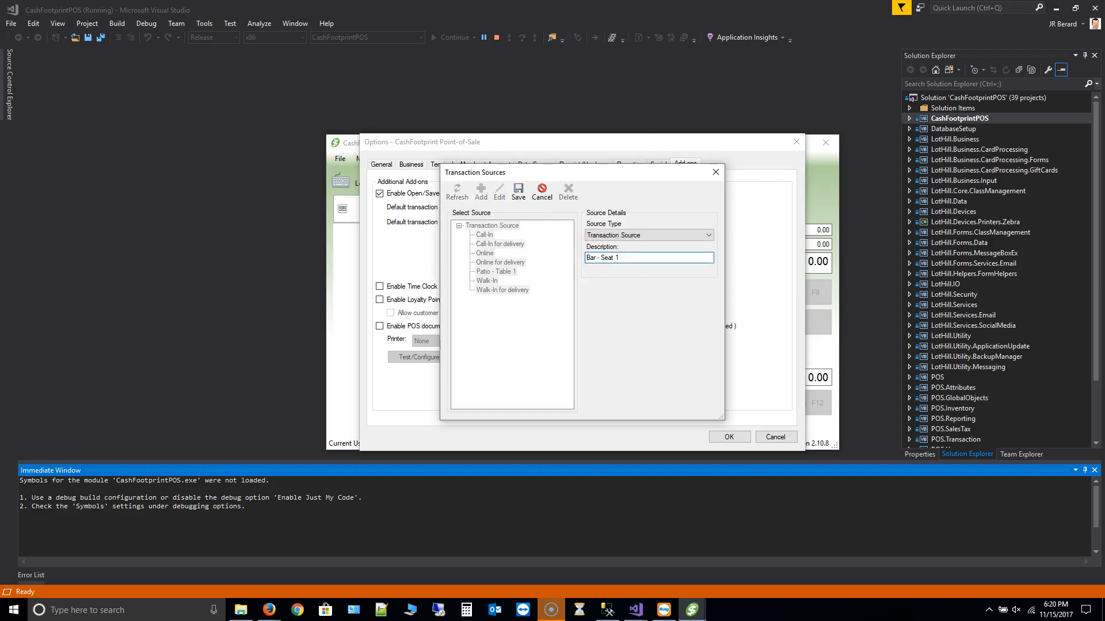
Save Bar - Seat 1, then add and save a Bar - Seat 2 source
left_click(481, 192)
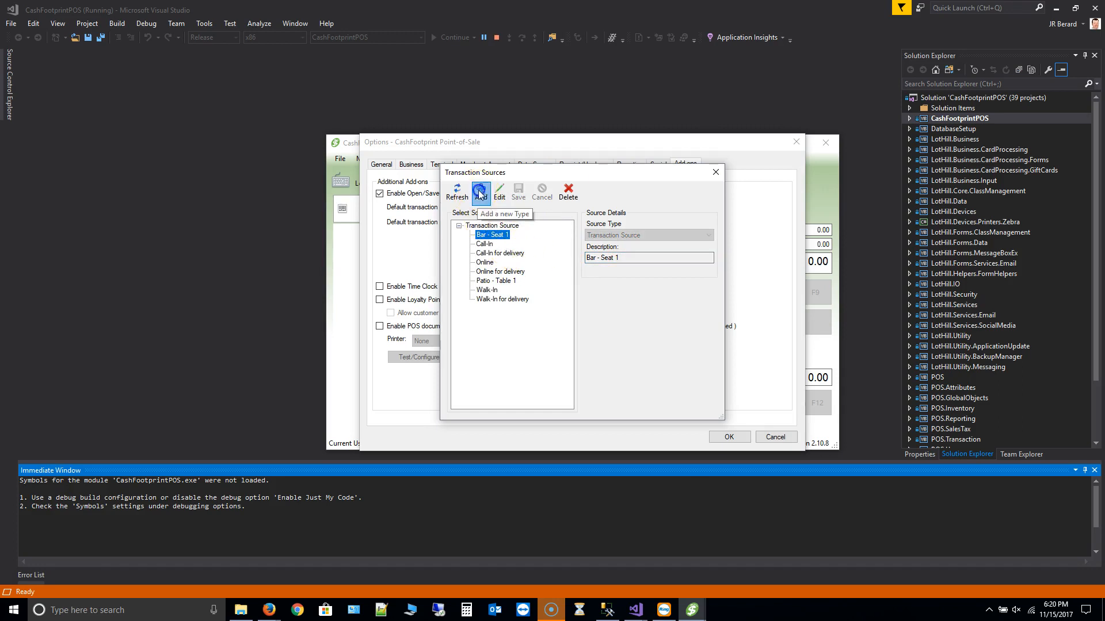
left_click(480, 192)
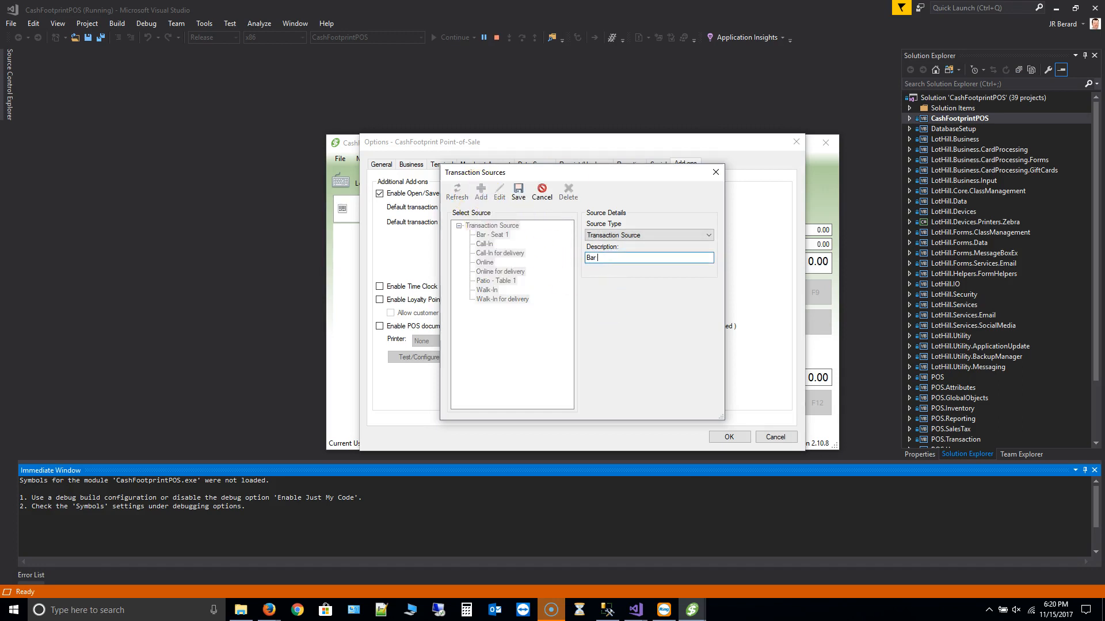
type("- Seat 2")
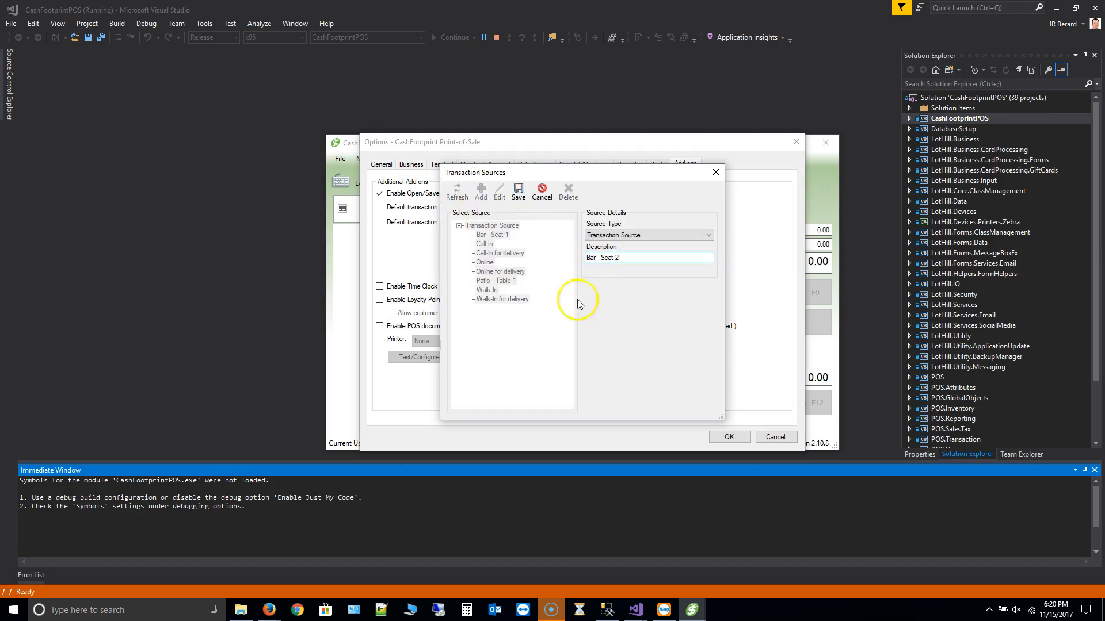
left_click(480, 192)
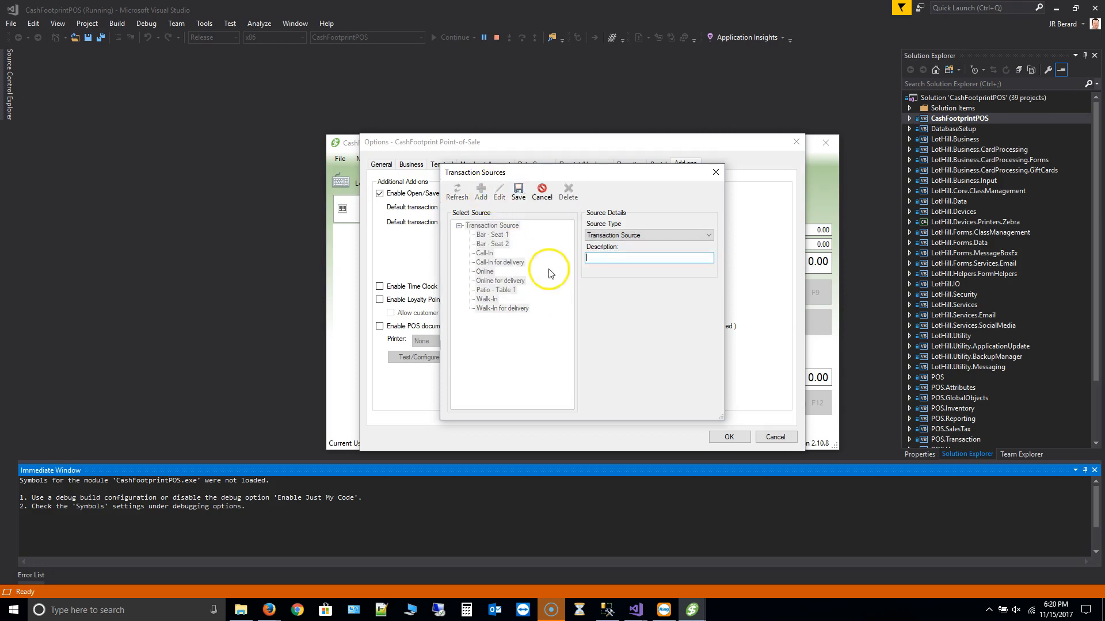
Add a Patio - Table 2 transaction source
type("Patio")
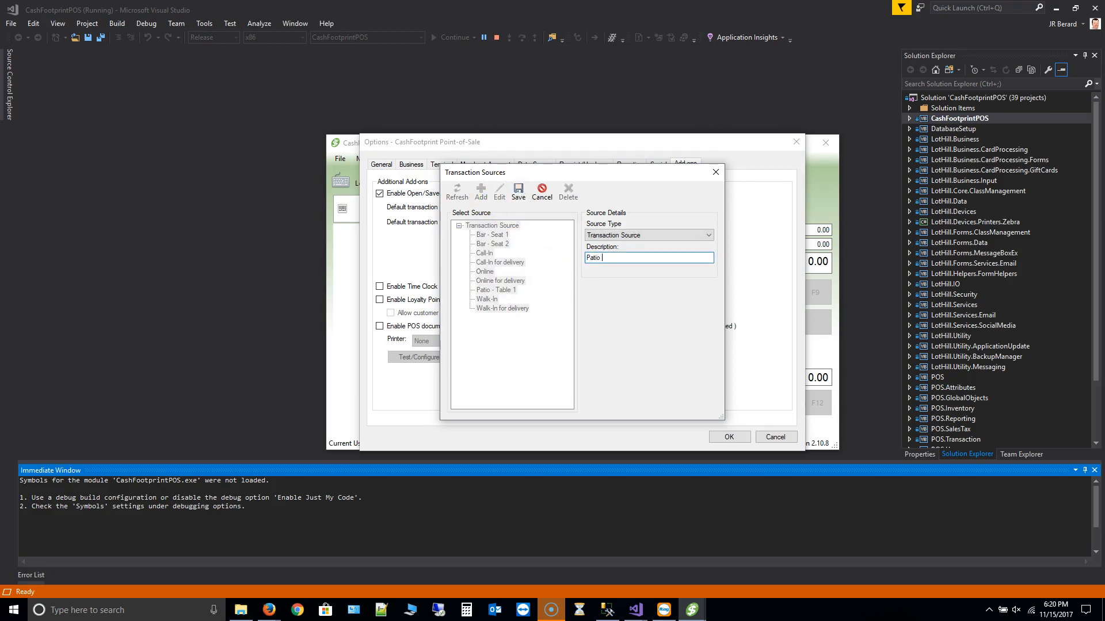
type("- Table")
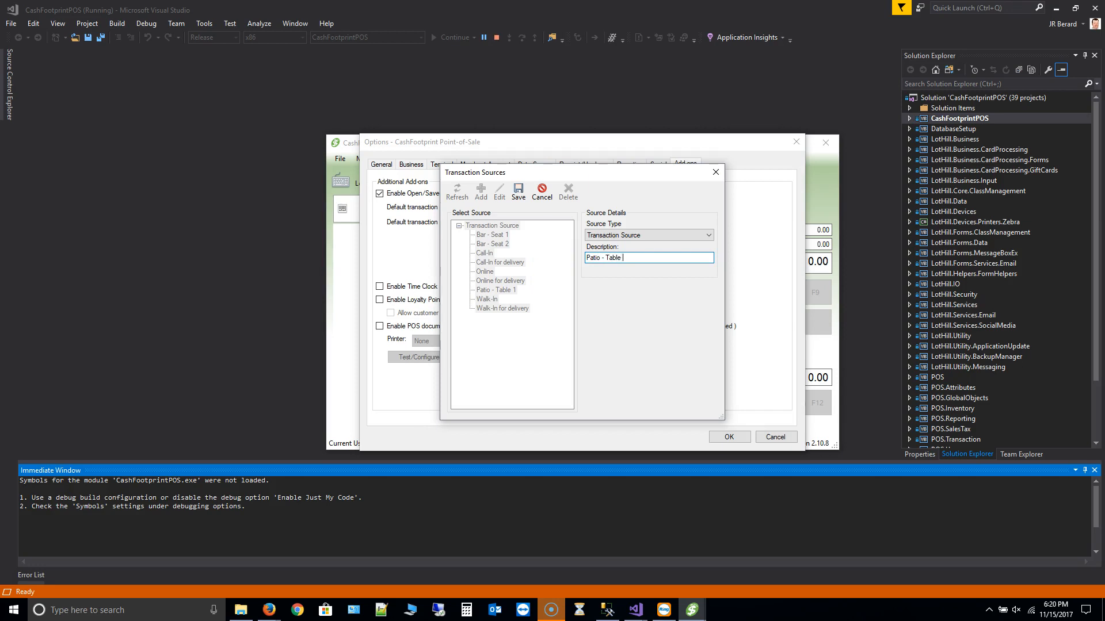
type("2")
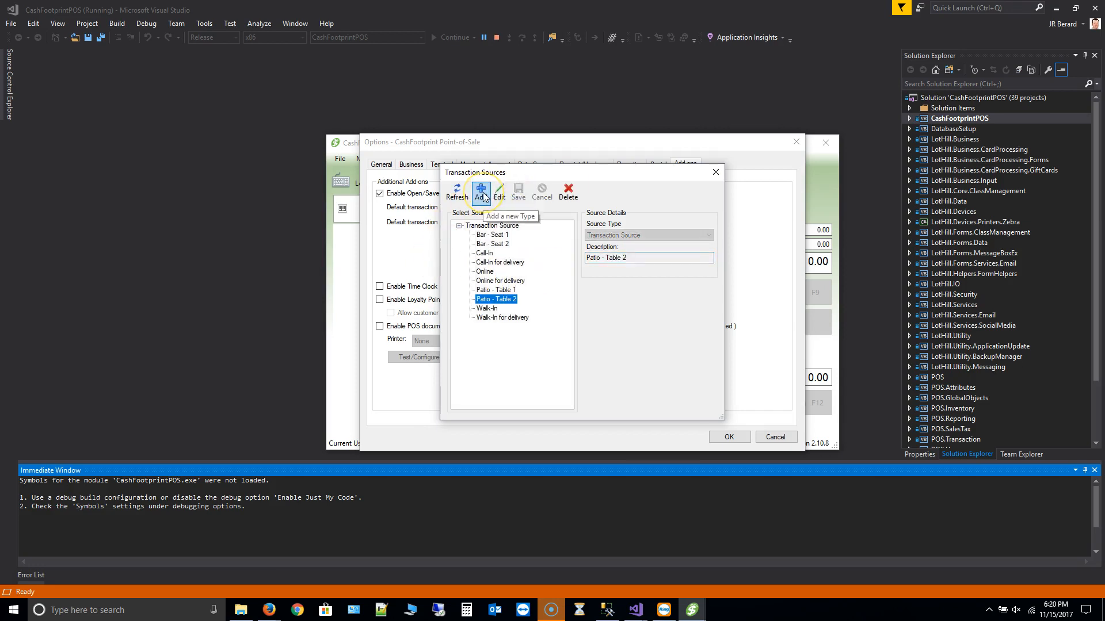
left_click(481, 190)
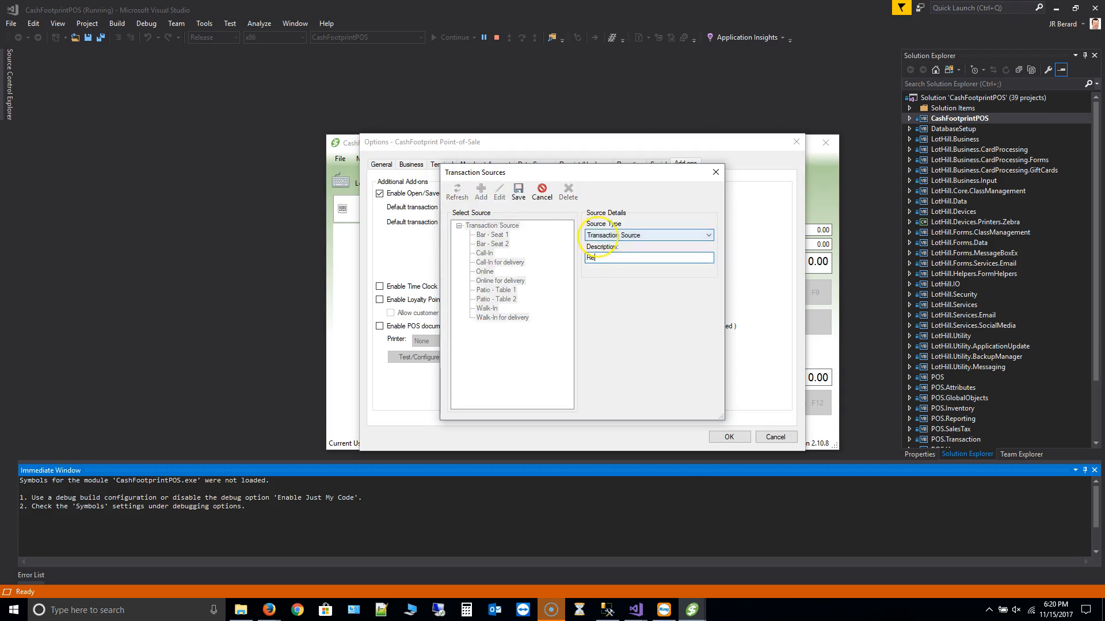
Add a Dine In - Table 1 source and close the Transaction Sources list
type("D")
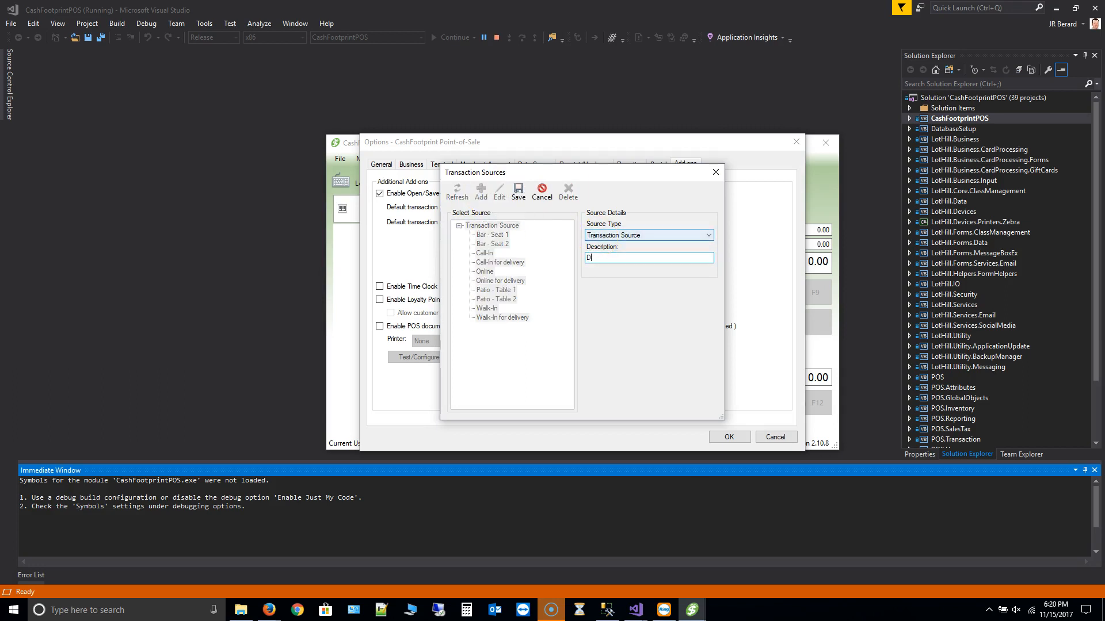
type("ine I")
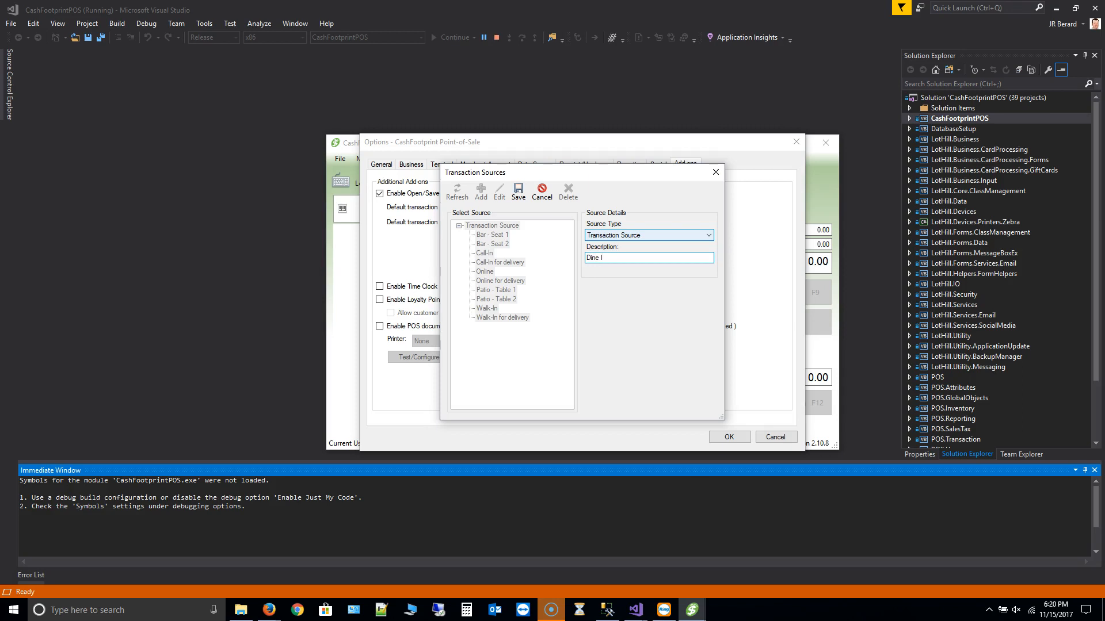
type("In -")
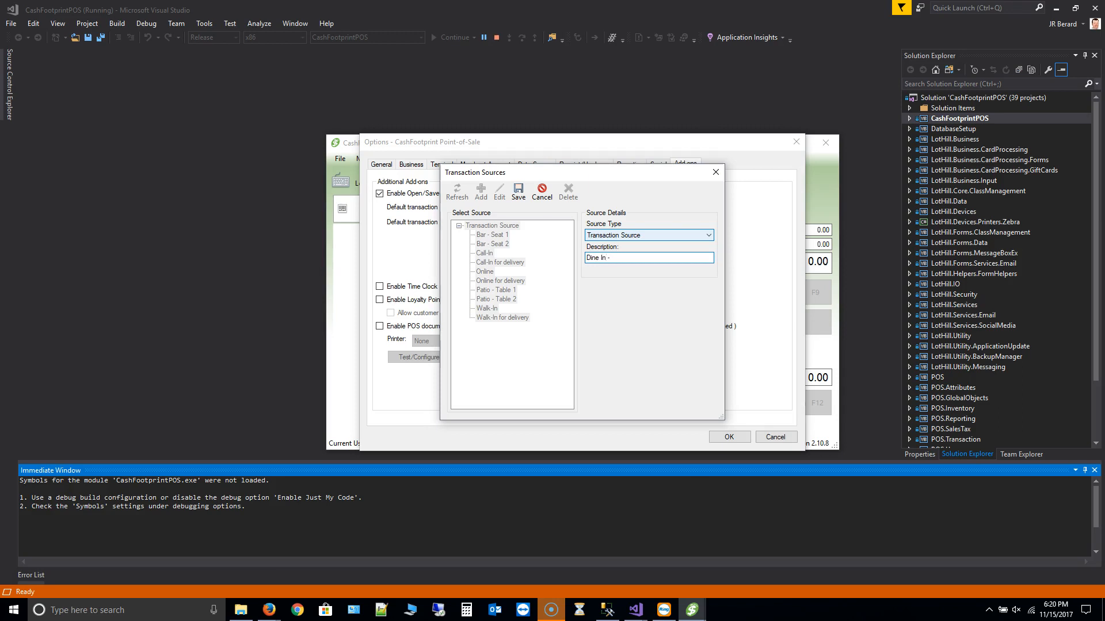
type("Table 1")
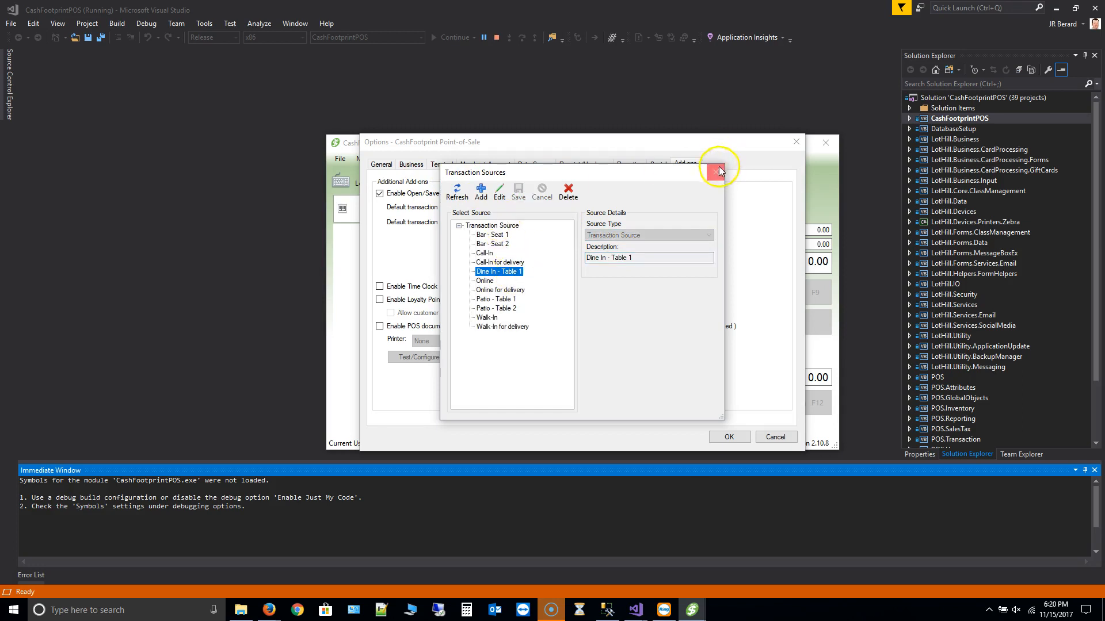
left_click(720, 167)
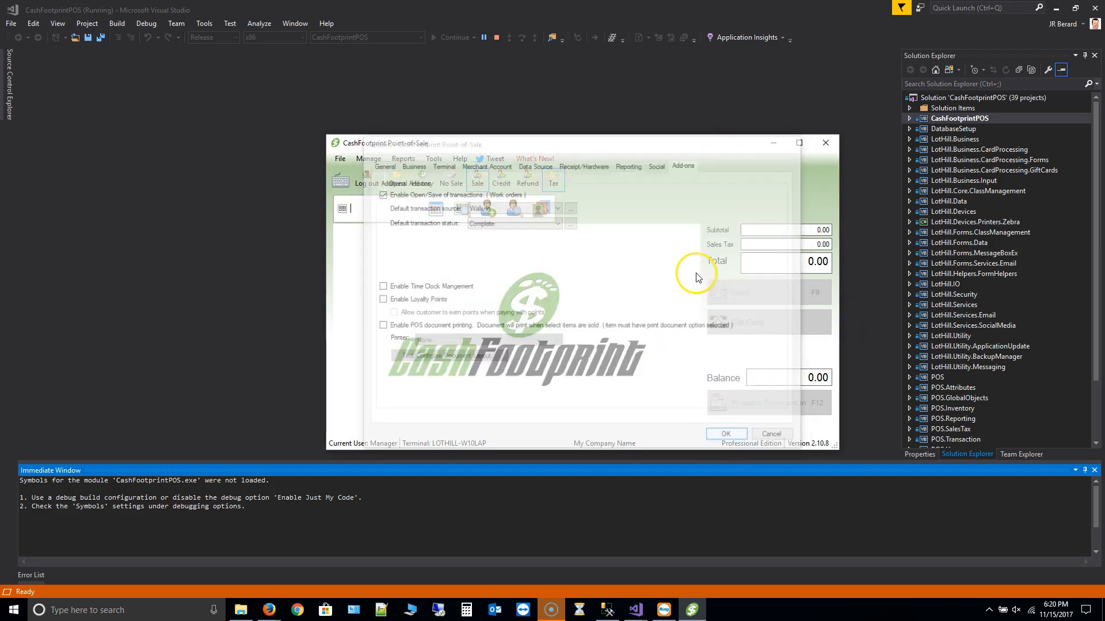
Return to the Bud Case sale and set its tracking source to Bar - Seat 1
left_click(726, 434)
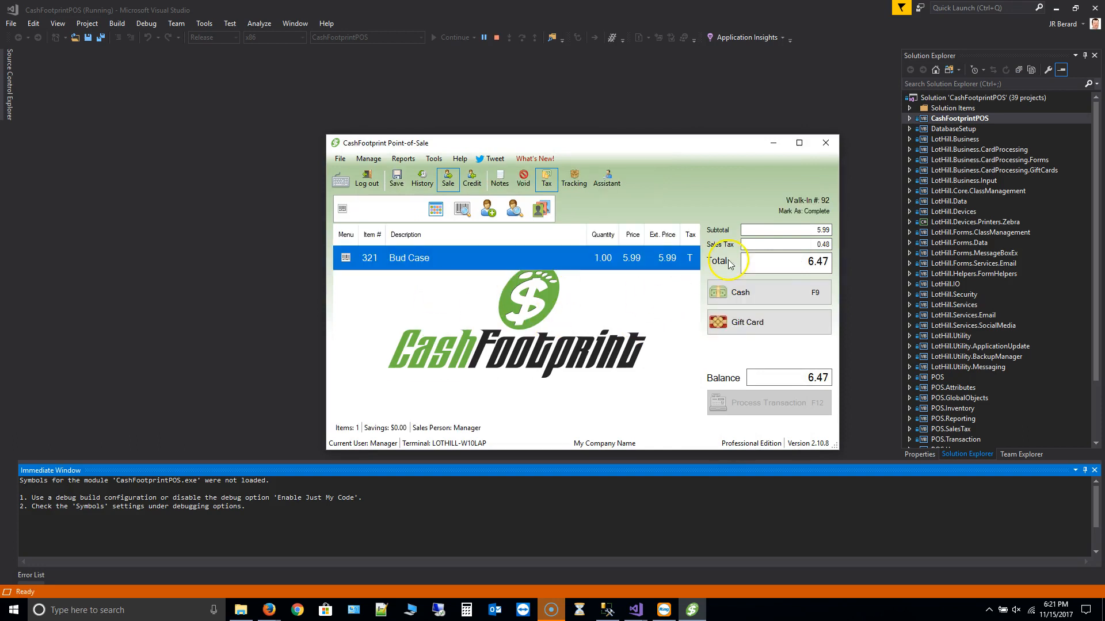
mouse_move(816, 220)
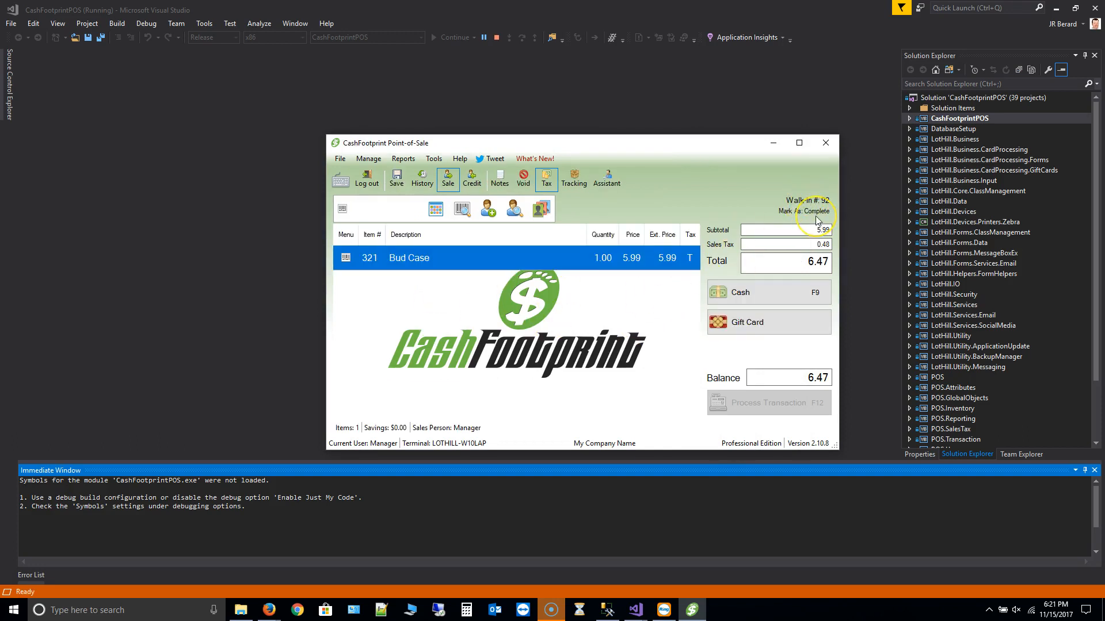
mouse_move(619, 205)
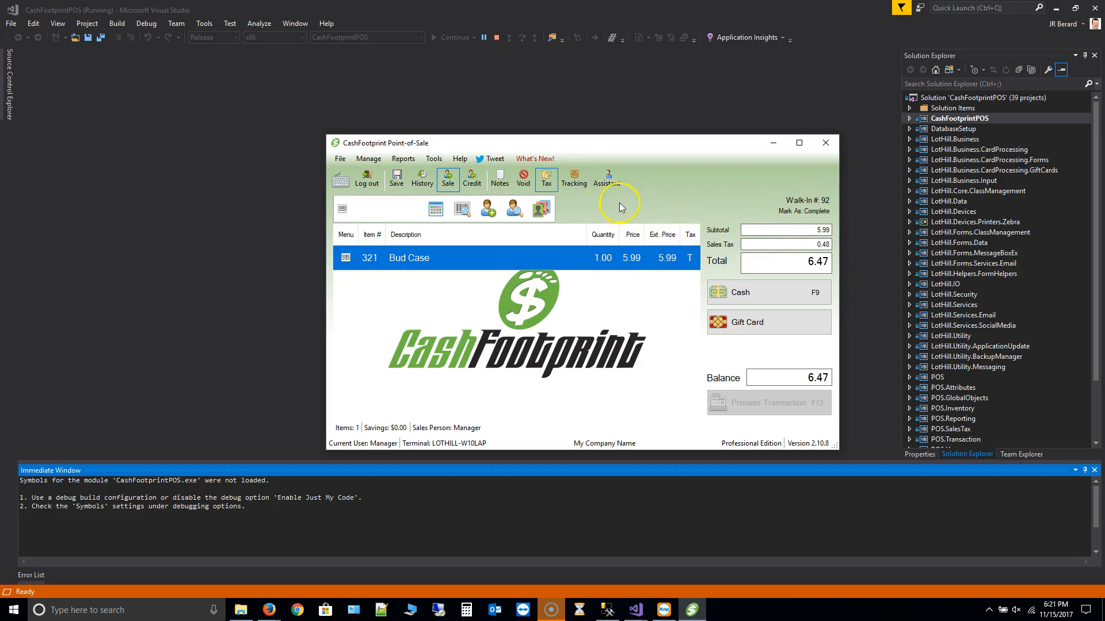
mouse_move(574, 268)
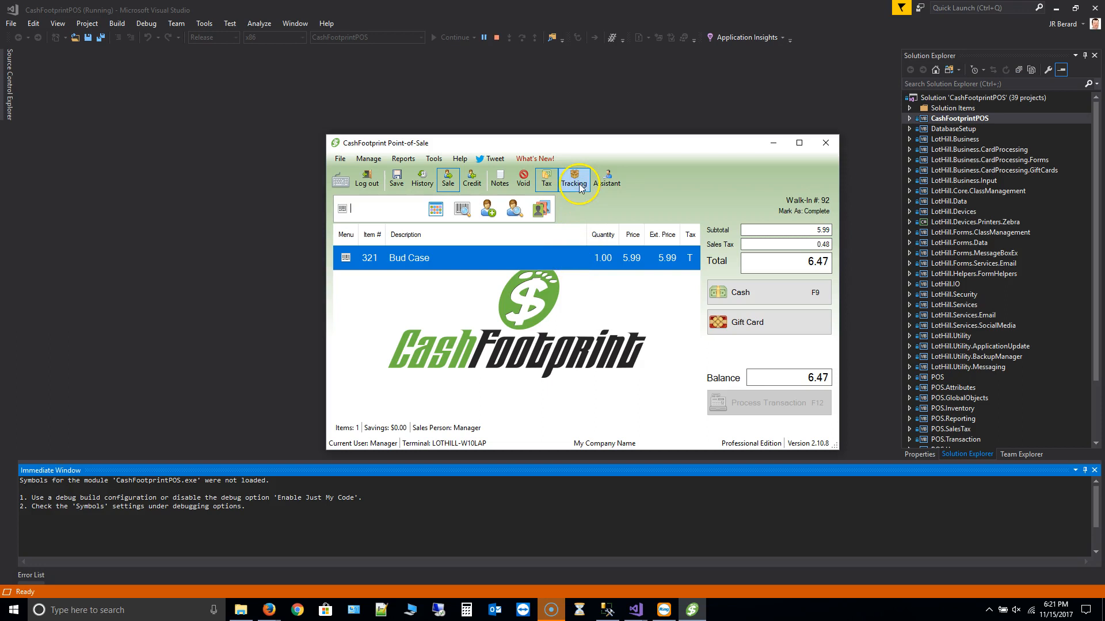
mouse_move(573, 179)
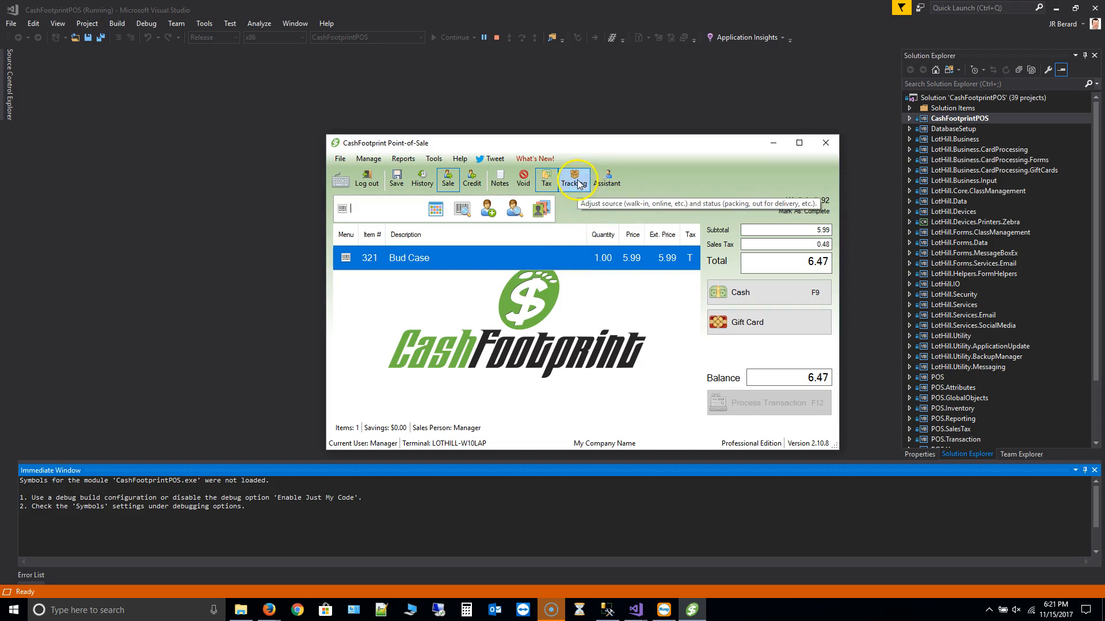
left_click(572, 179)
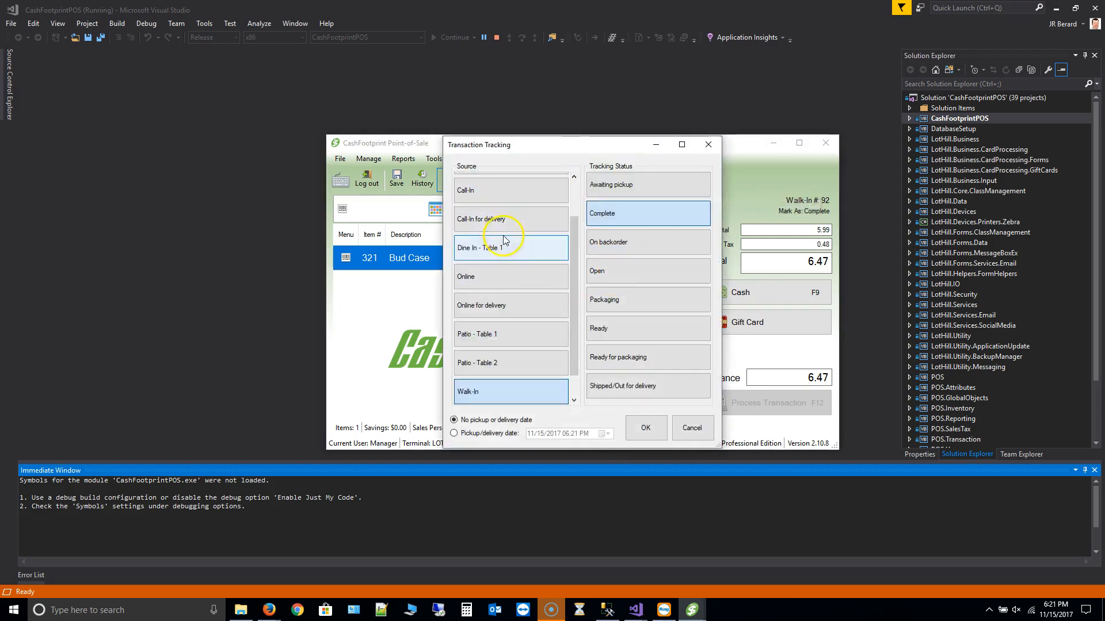
scroll("up", 3)
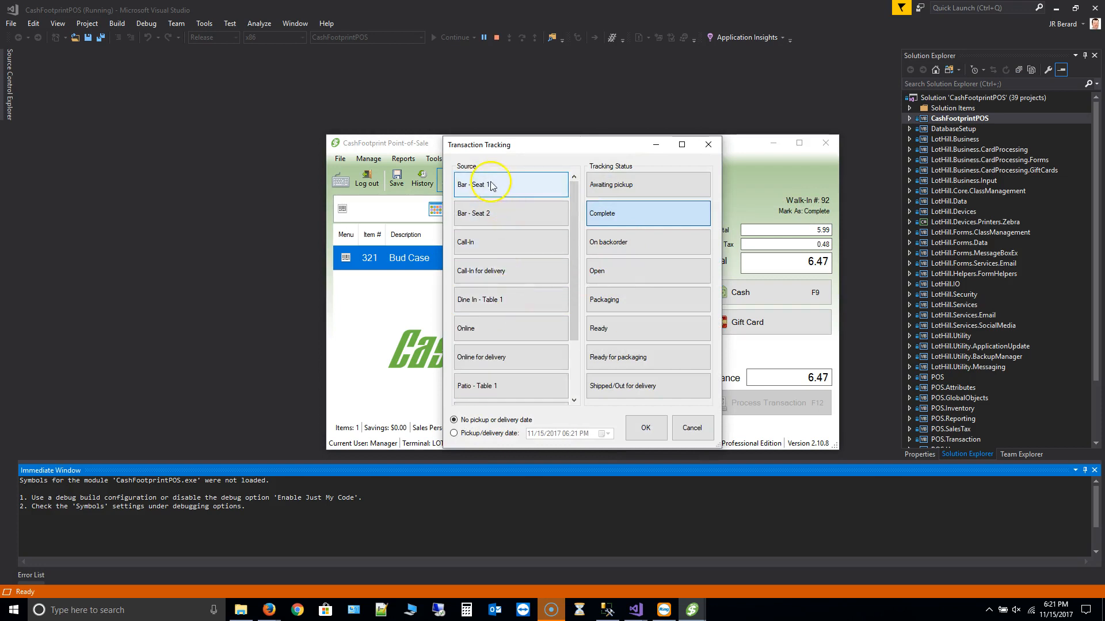
left_click(645, 428)
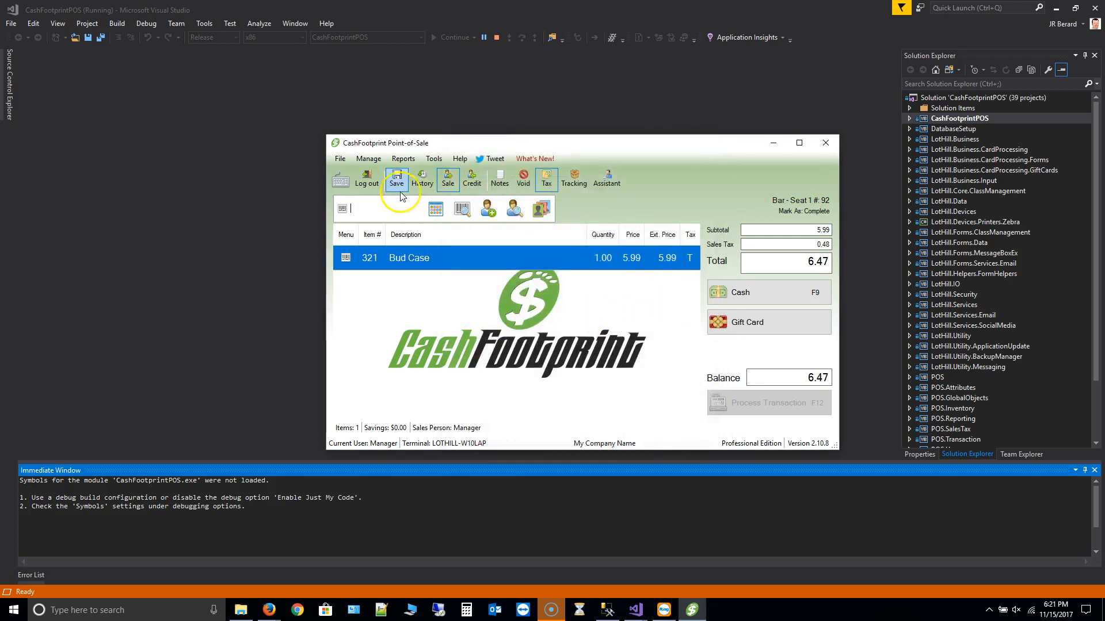
mouse_move(412, 192)
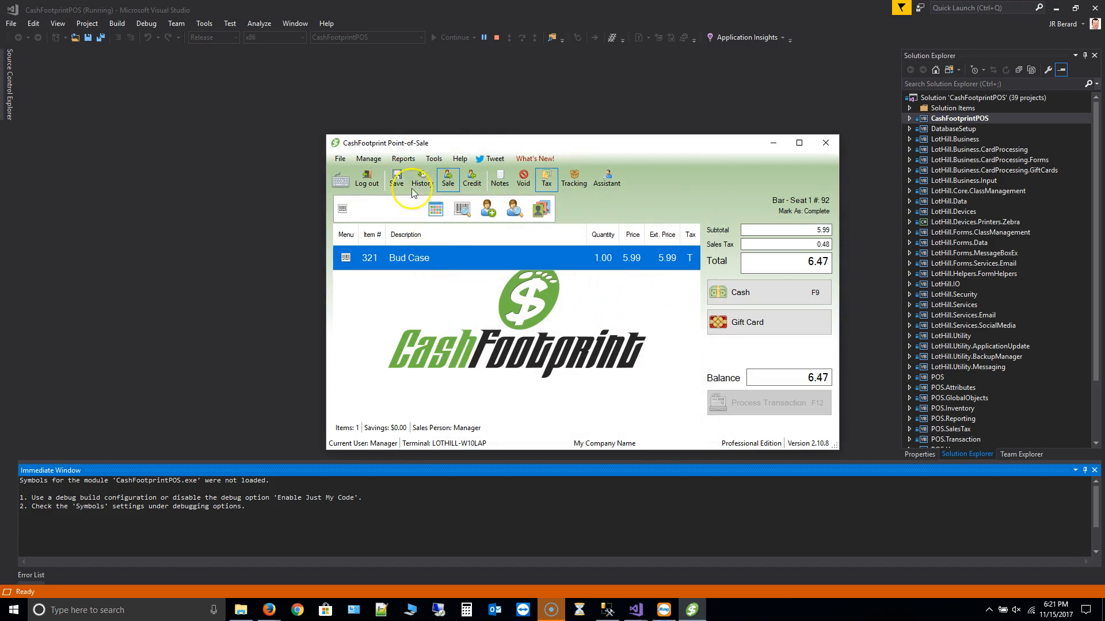
Save the Bar - Seat 1 Bud Case tab and acknowledge the saved message
left_click(396, 180)
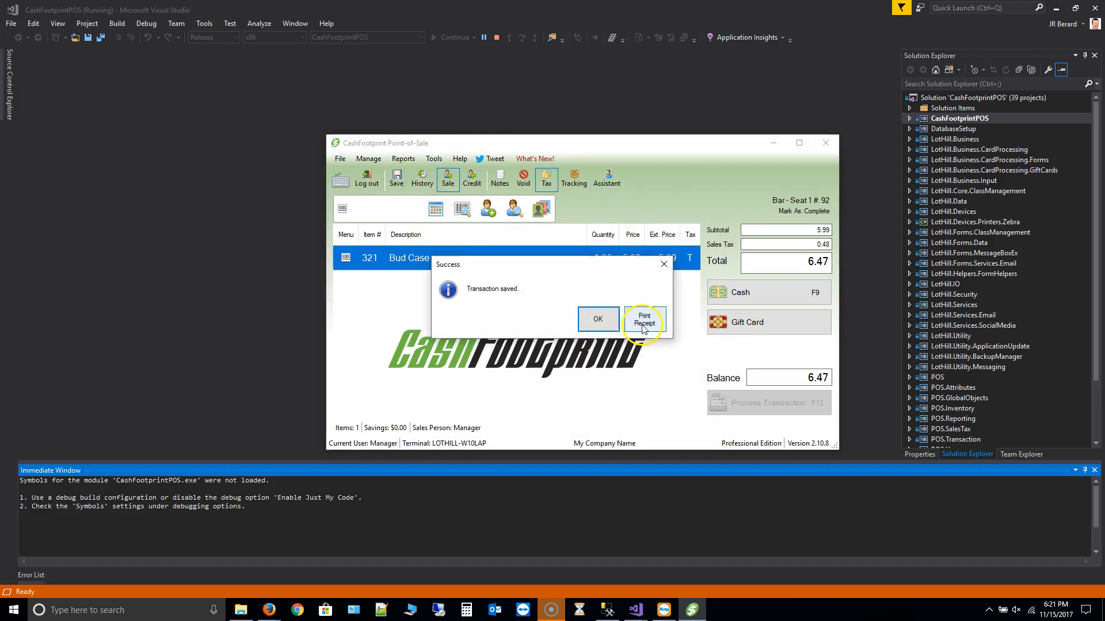
mouse_move(598, 319)
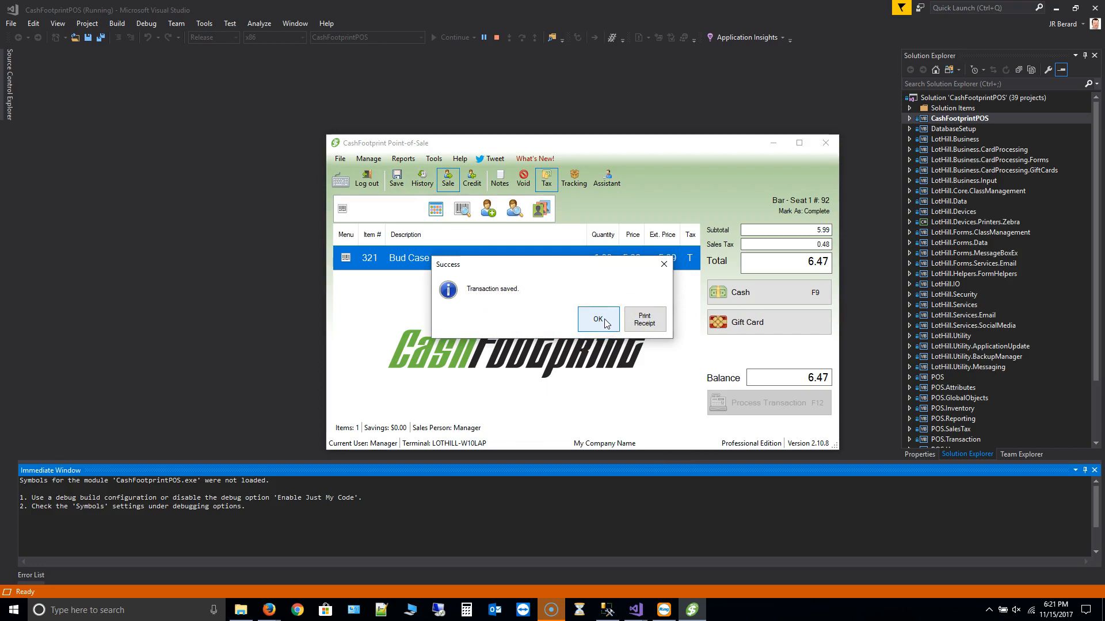
left_click(597, 319)
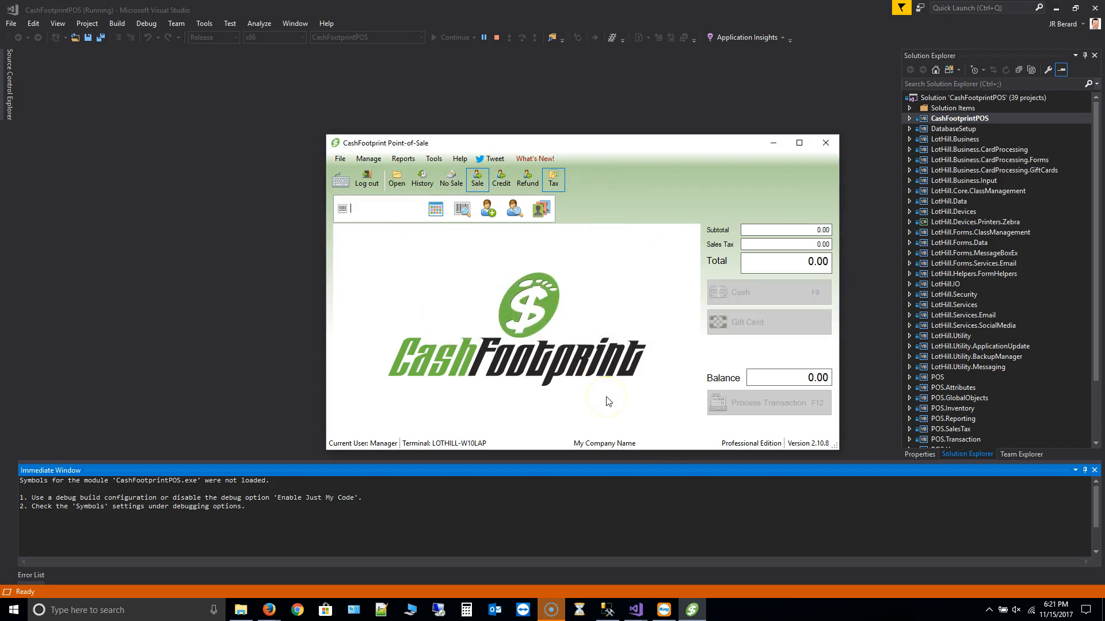
Reopen transaction 92 (Bar - Seat 1), raise Bud Case to quantity 2 and save
left_click(396, 178)
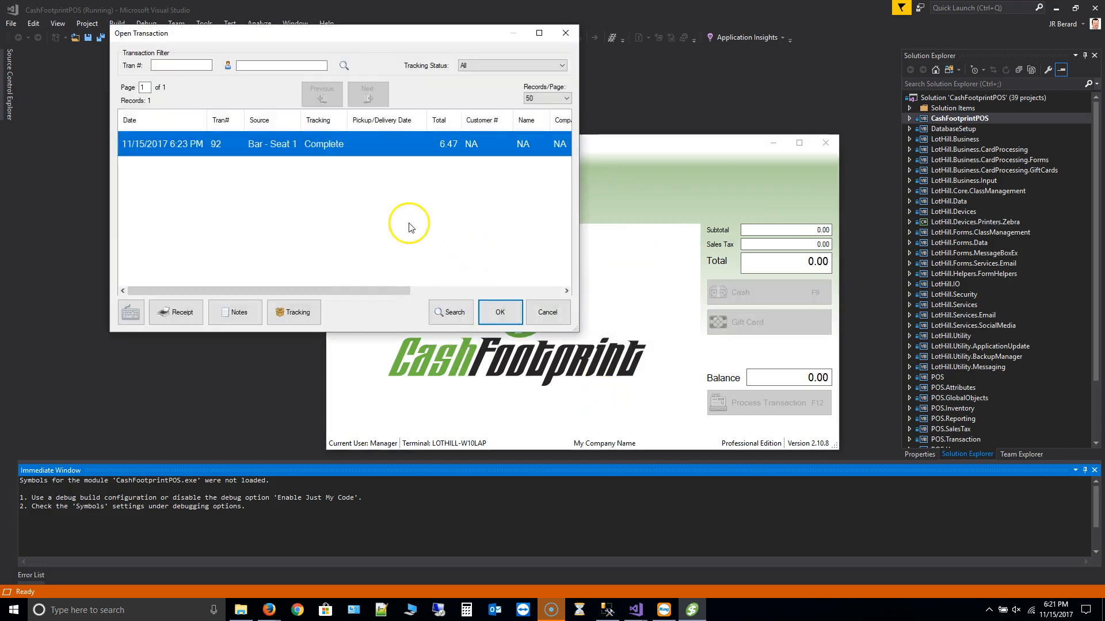
mouse_move(271, 144)
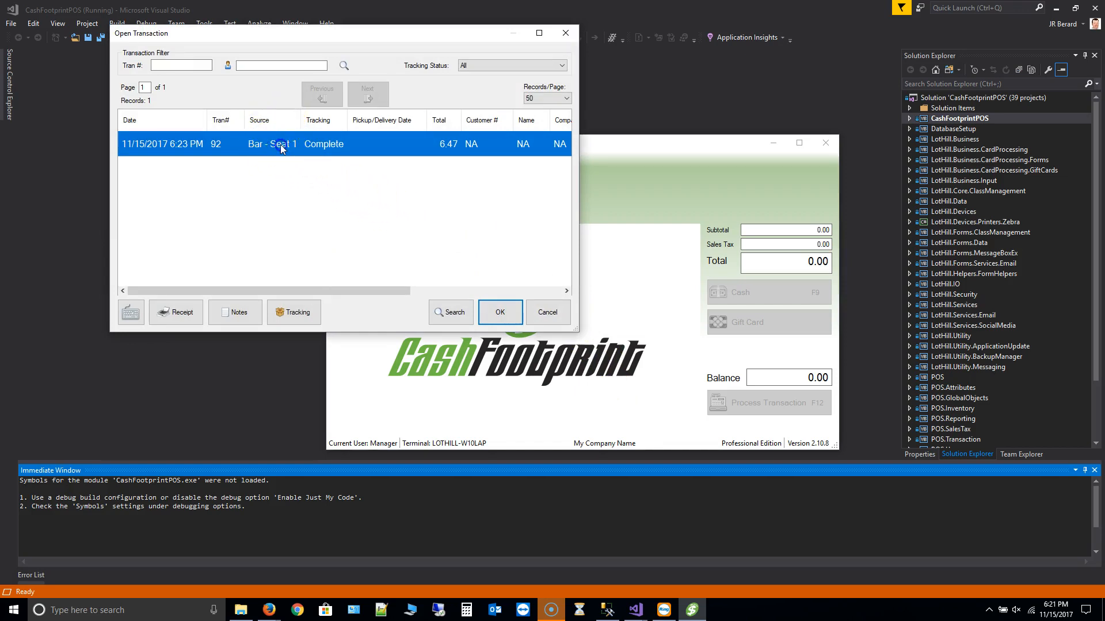
left_click(501, 311)
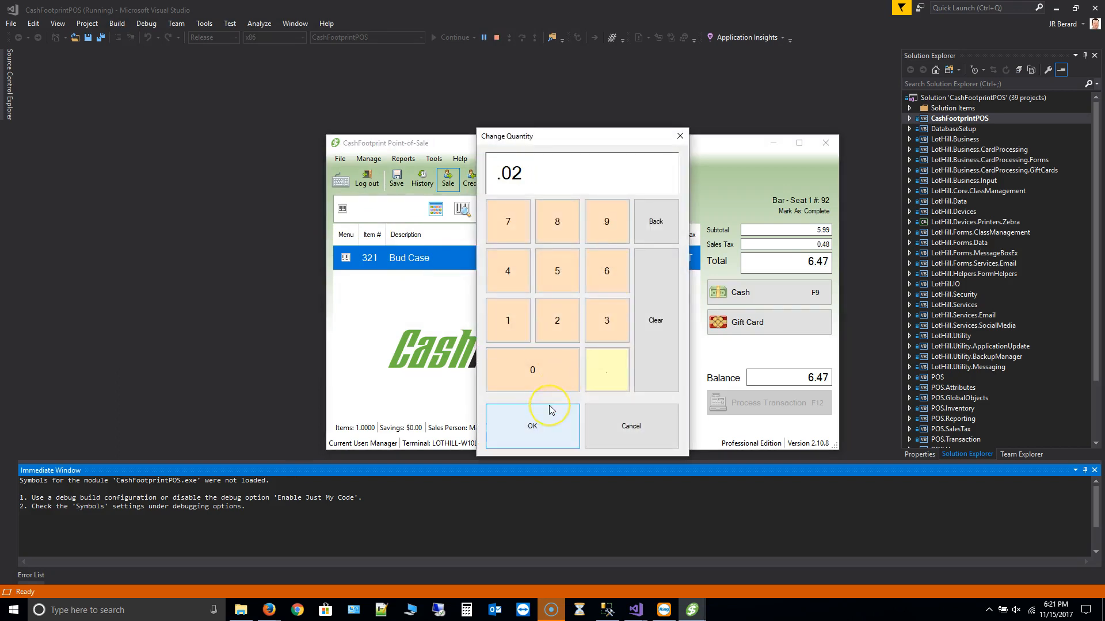
left_click(532, 426)
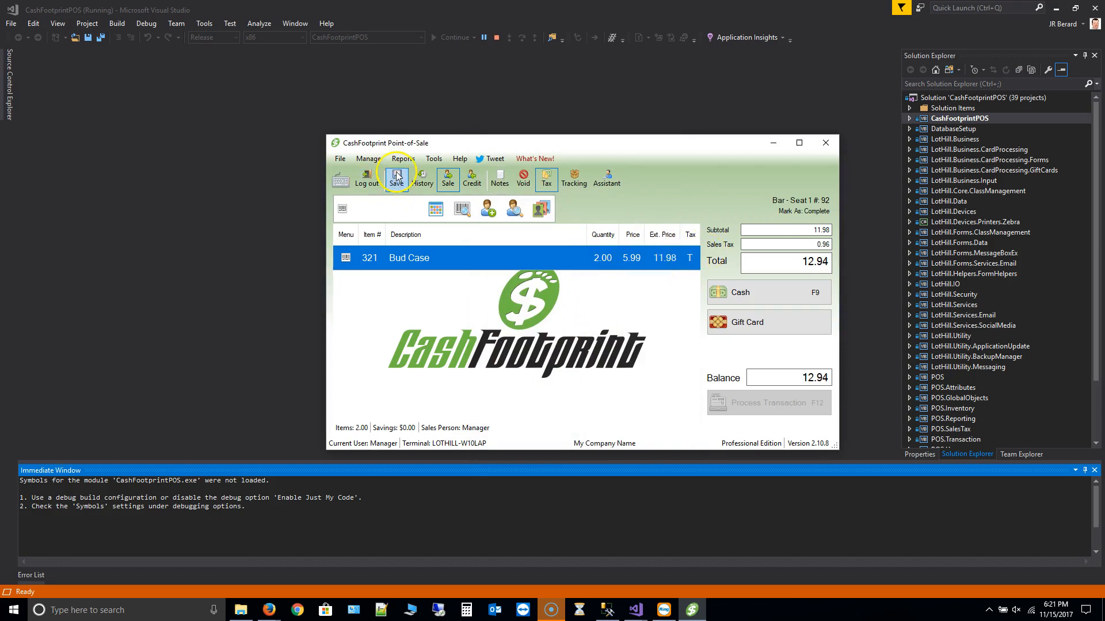
left_click(396, 178)
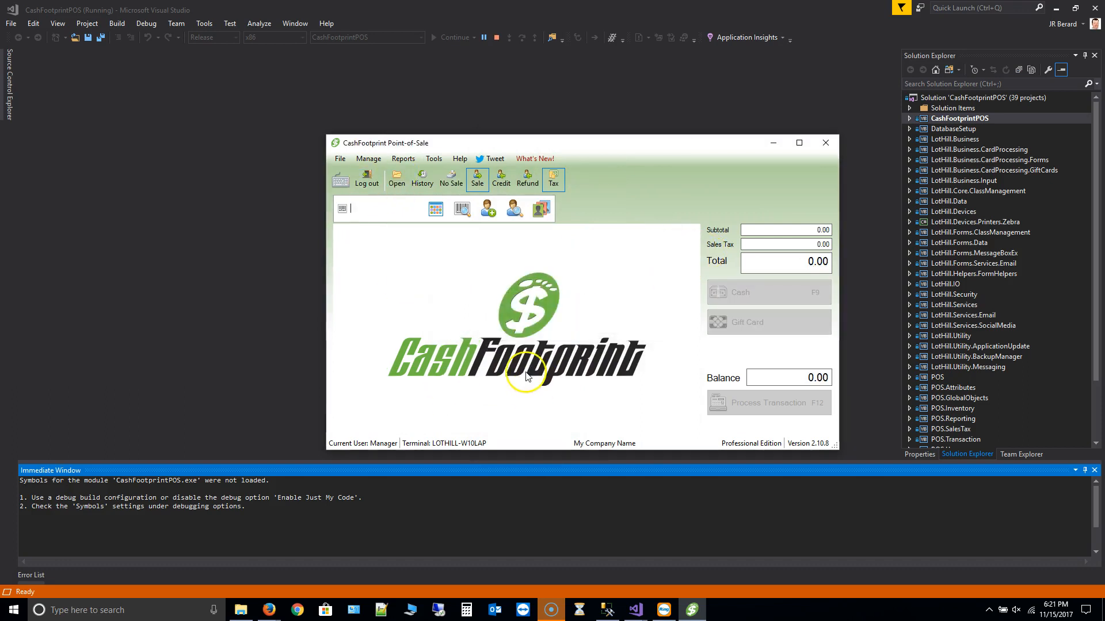
Reopen the tab, add Bud Can item 1234 and save it at $34.53
left_click(396, 180)
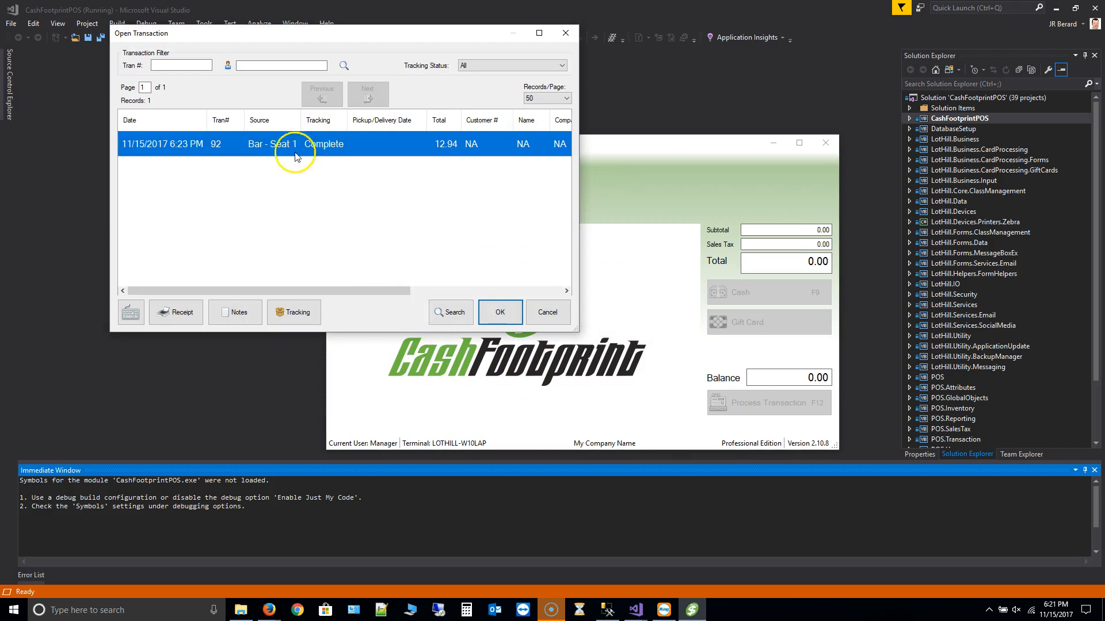
left_click(500, 312)
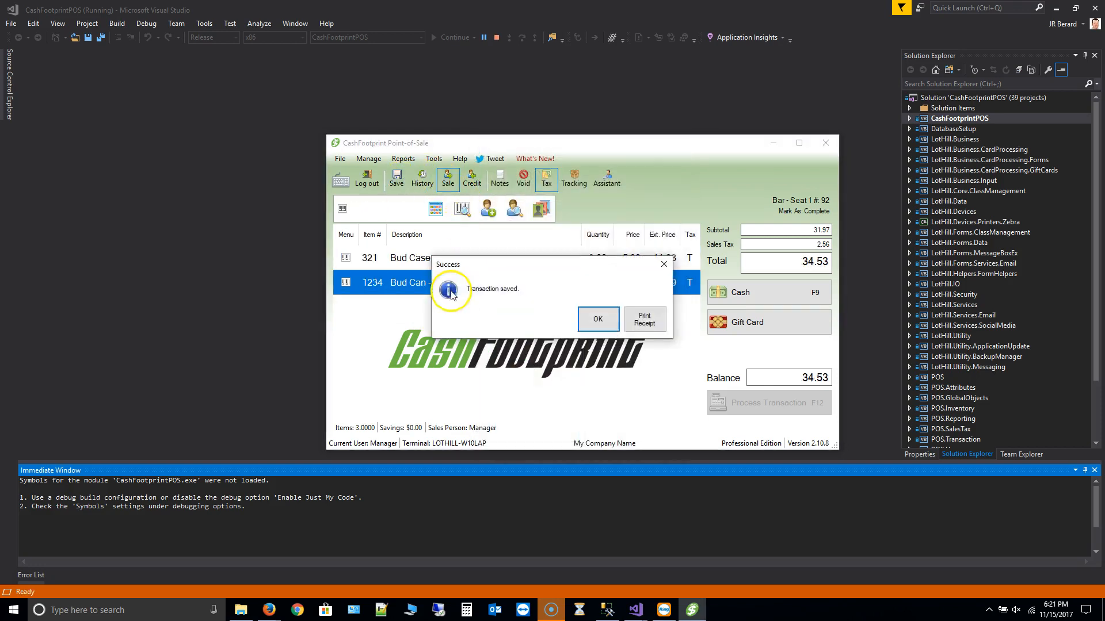
left_click(597, 319)
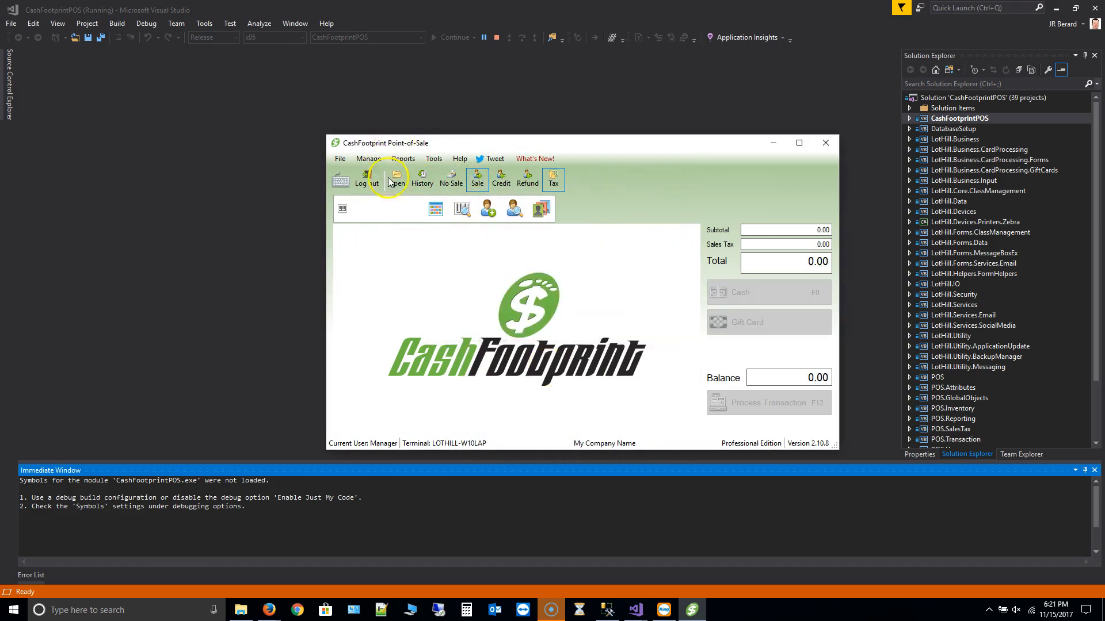
Reopen transaction 92 and pay it with $50.00 cash, $15.47 change
left_click(395, 178)
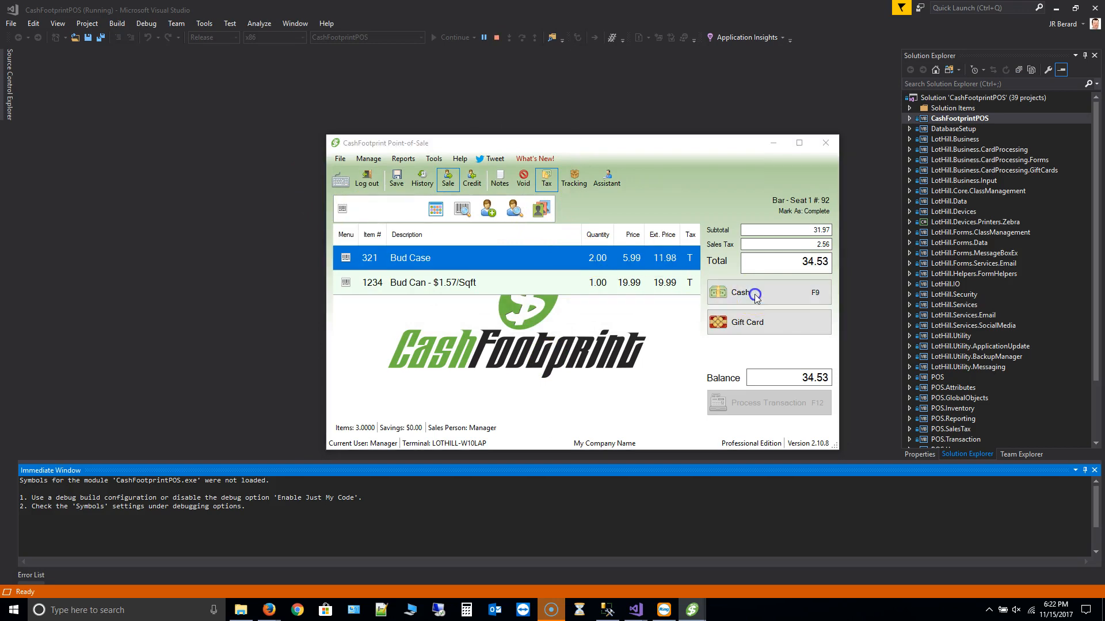
left_click(739, 292)
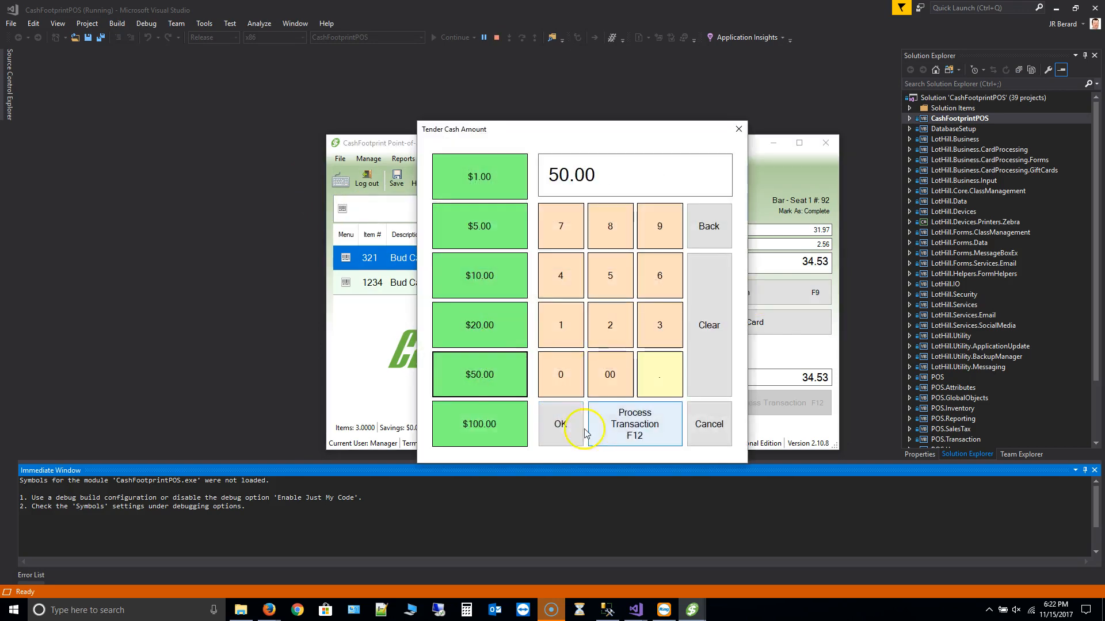
left_click(560, 424)
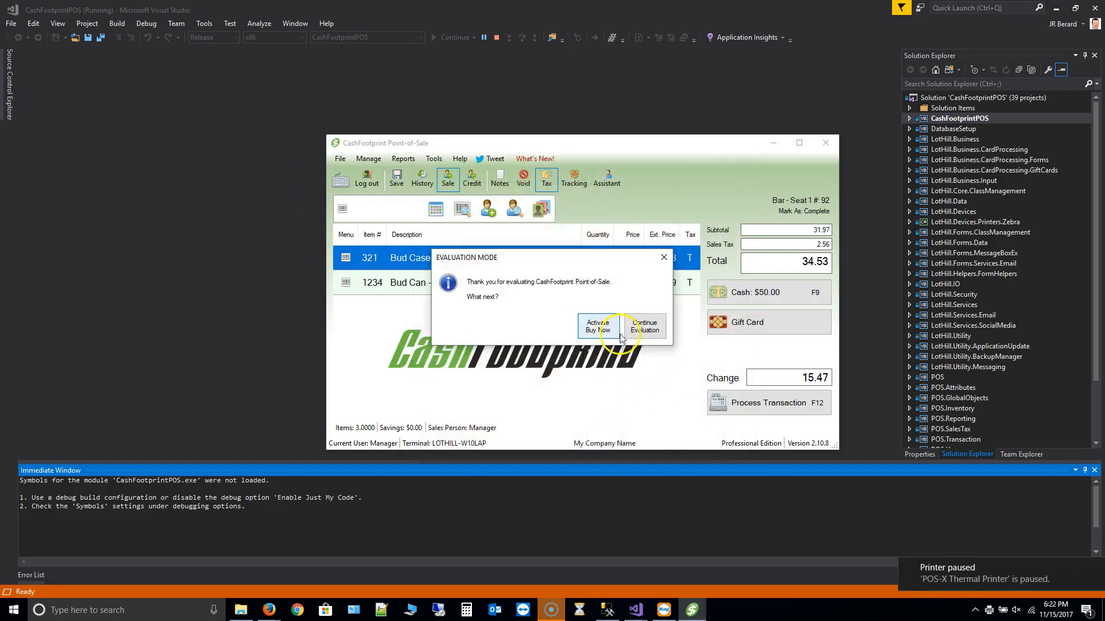
left_click(645, 326)
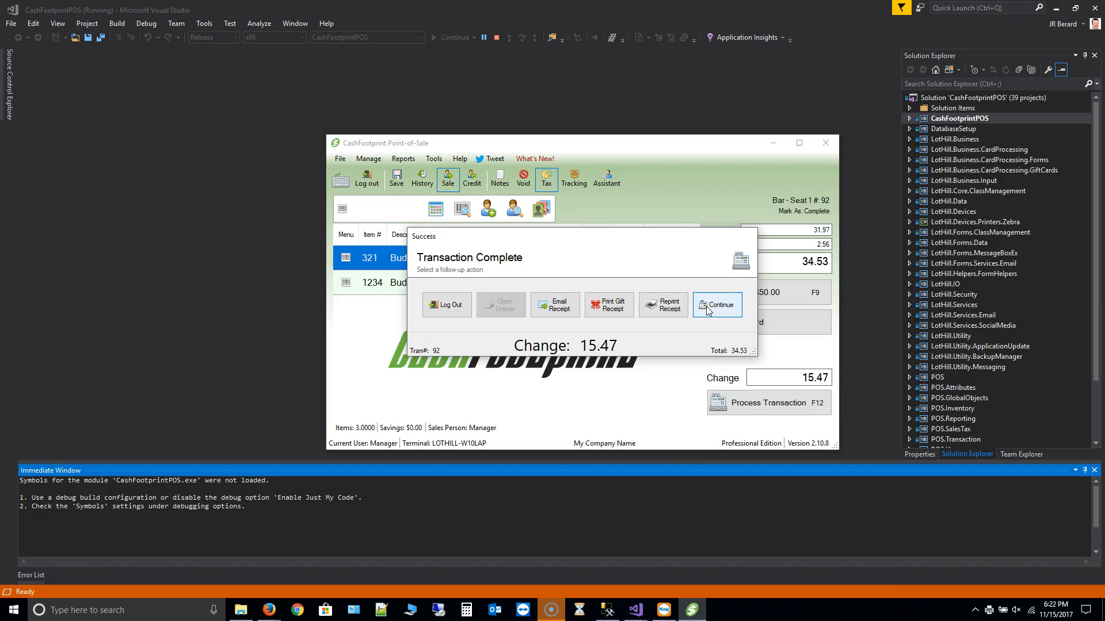
left_click(717, 304)
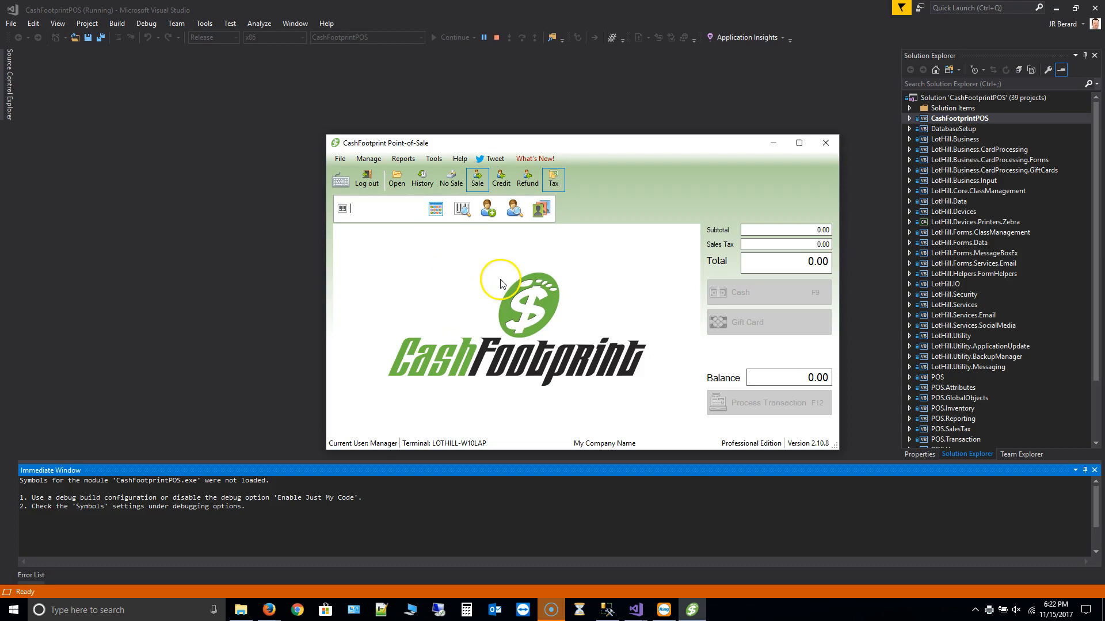
mouse_move(587, 313)
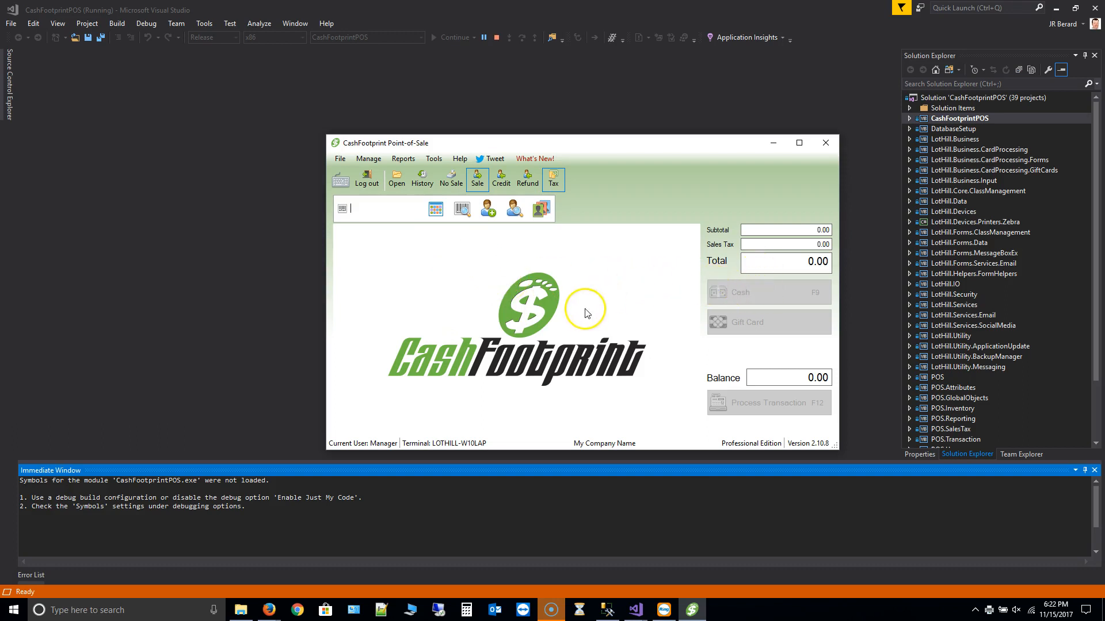
mouse_move(588, 313)
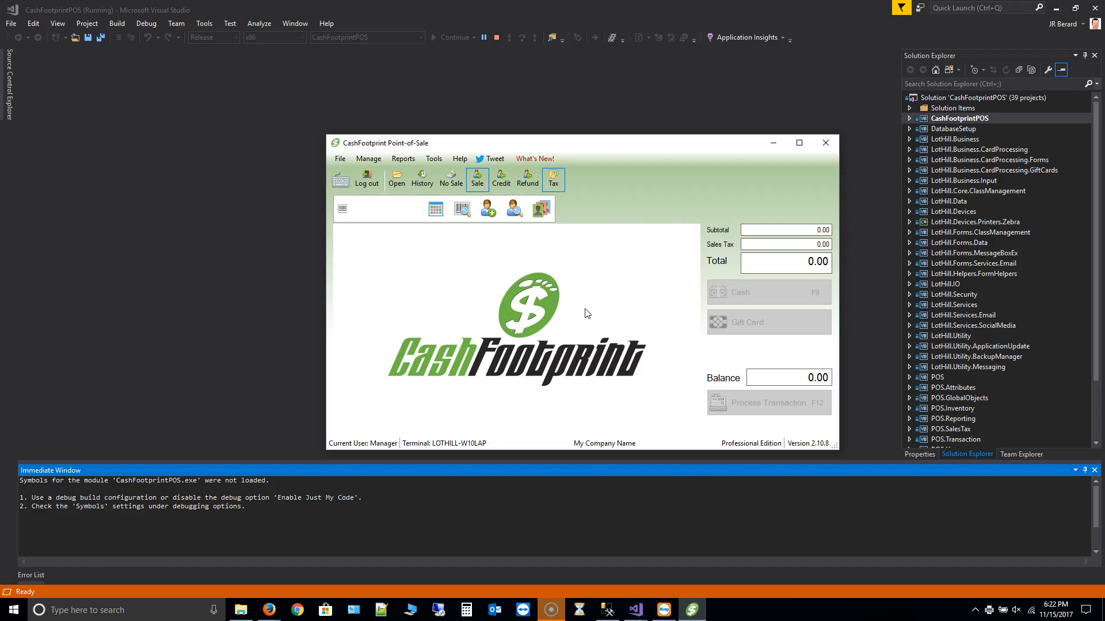
mouse_move(228, 464)
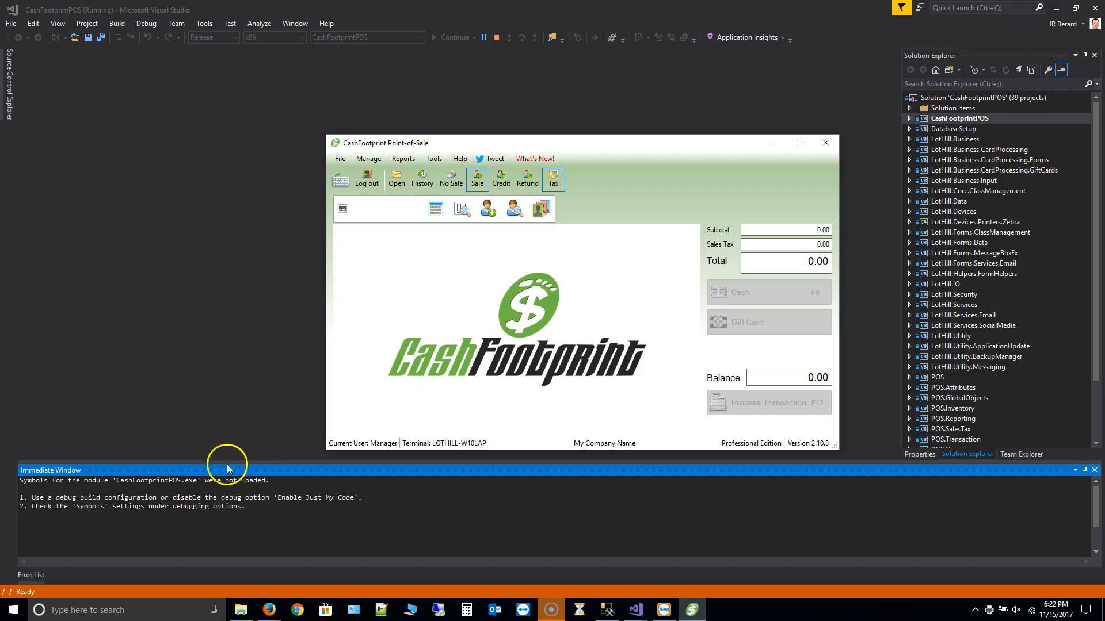